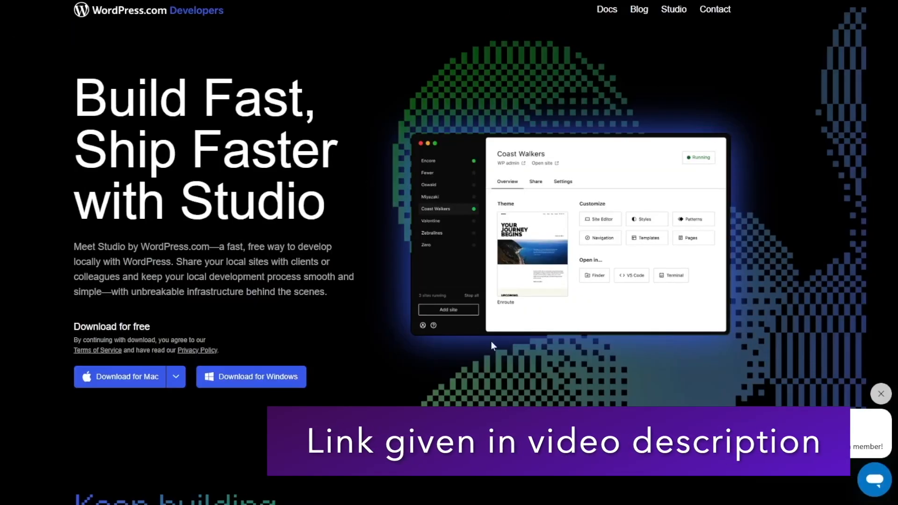
pyautogui.moveTo(478, 109)
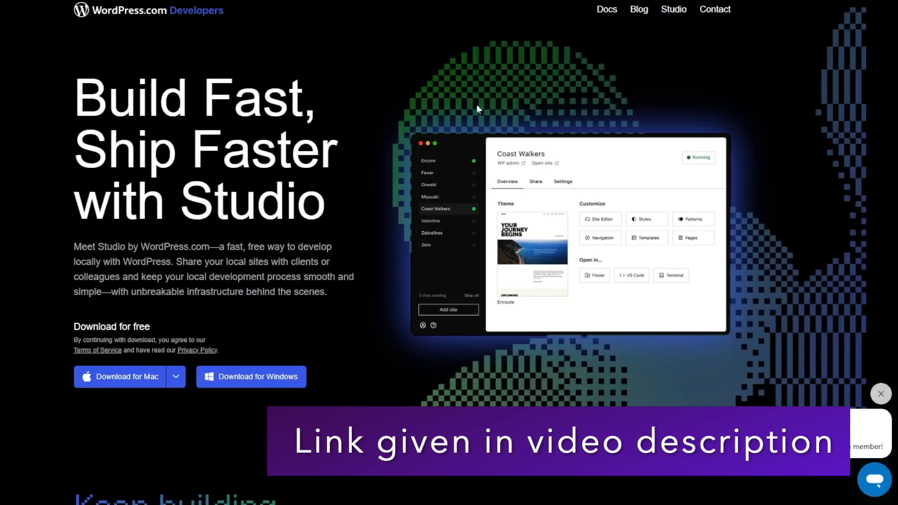
pyautogui.moveTo(425, 170)
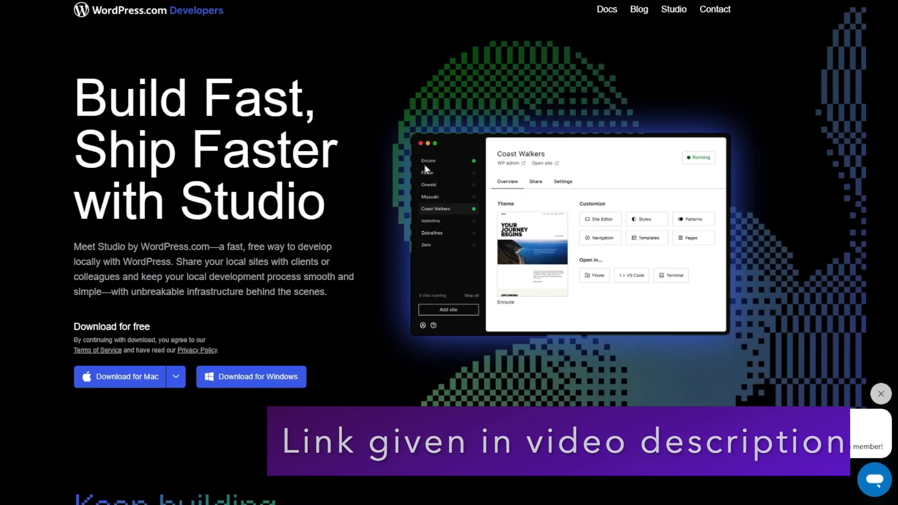
# Step: Download the Windows Studio installer and launch studio-win32-v1.0.3.exe from the download folder
pyautogui.scroll(-3)
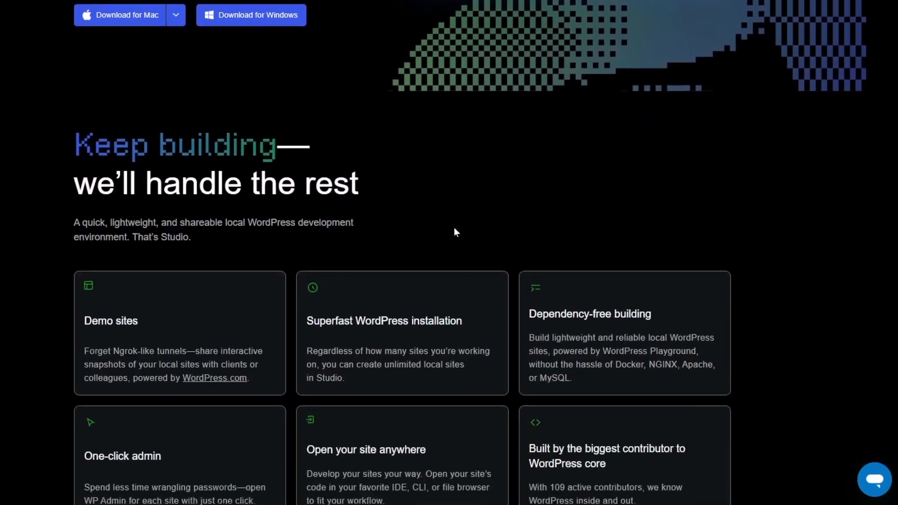
pyautogui.scroll(-3)
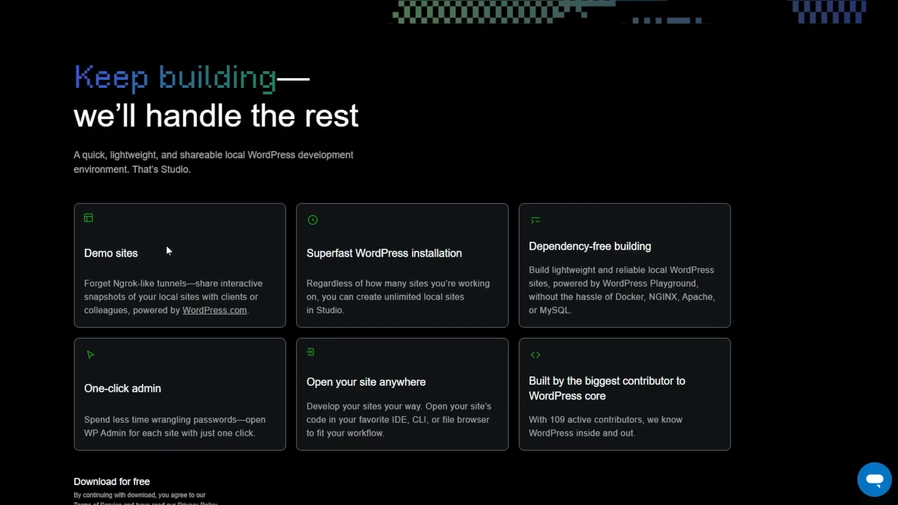
pyautogui.moveTo(131, 253)
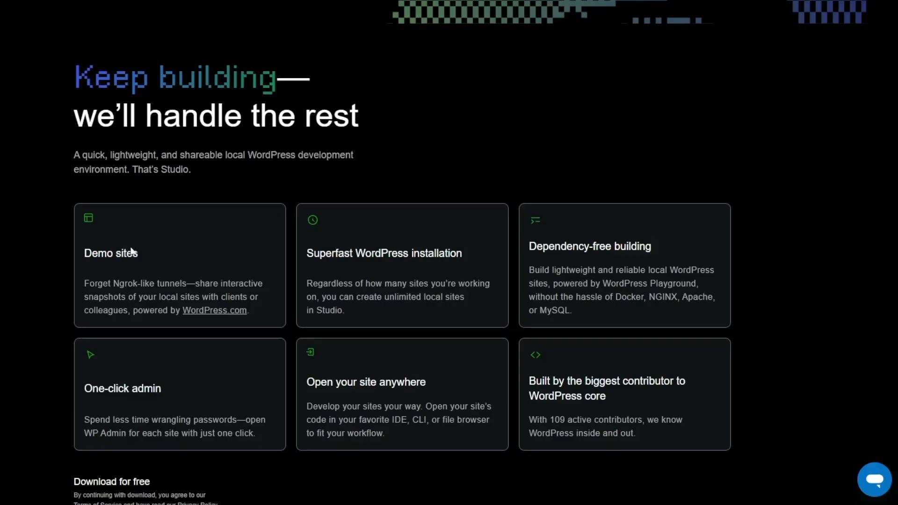
pyautogui.moveTo(126, 222)
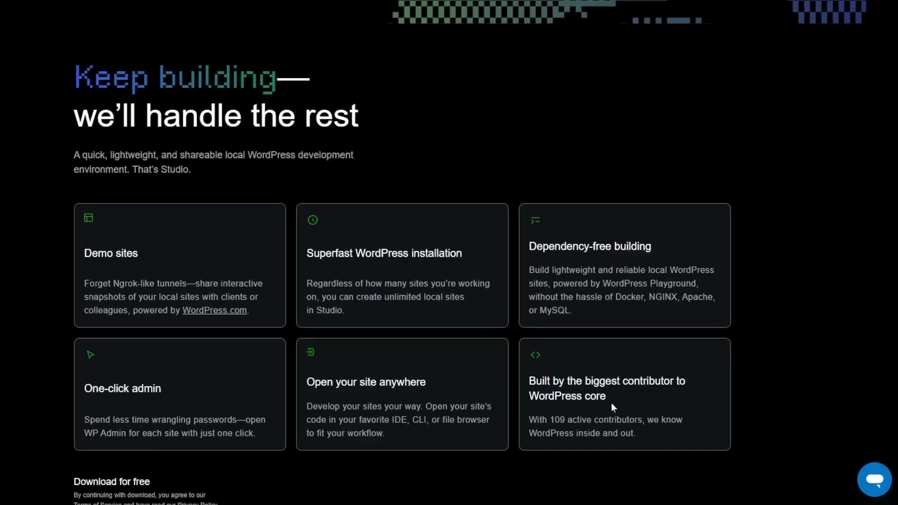
pyautogui.scroll(-3)
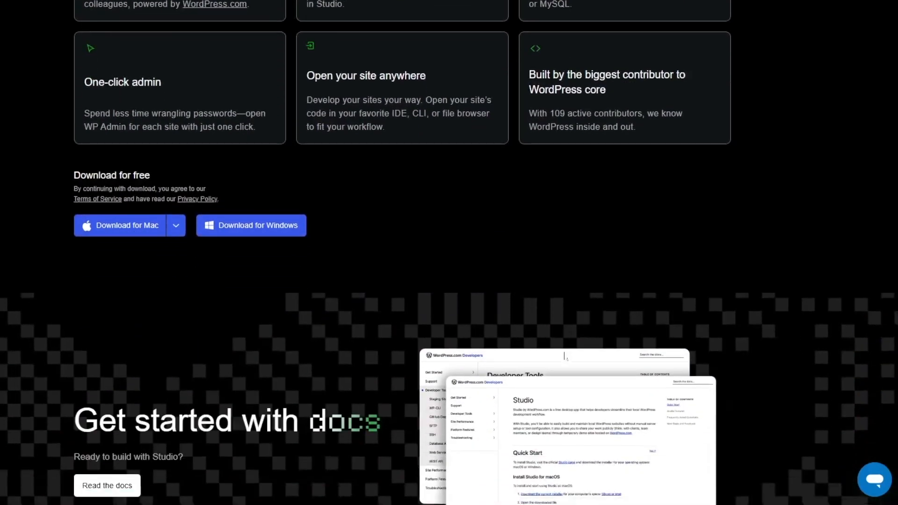
pyautogui.scroll(-3)
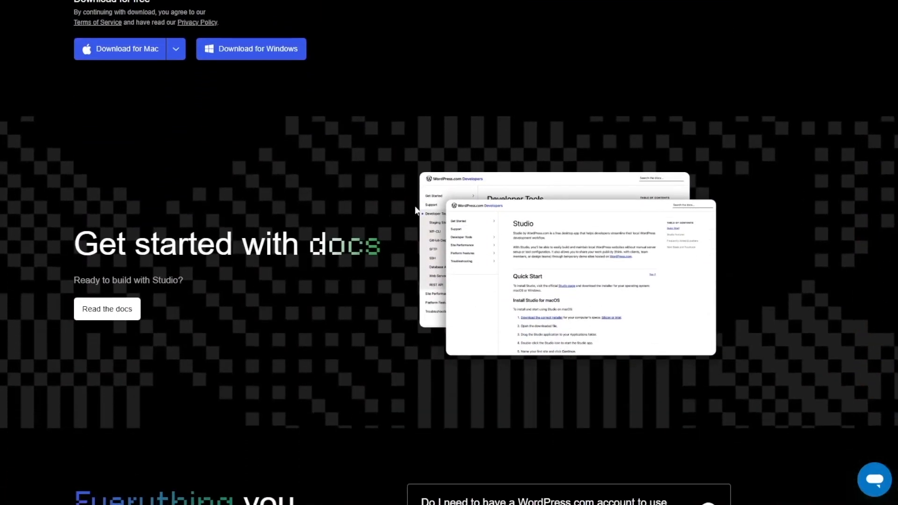
pyautogui.moveTo(429, 328)
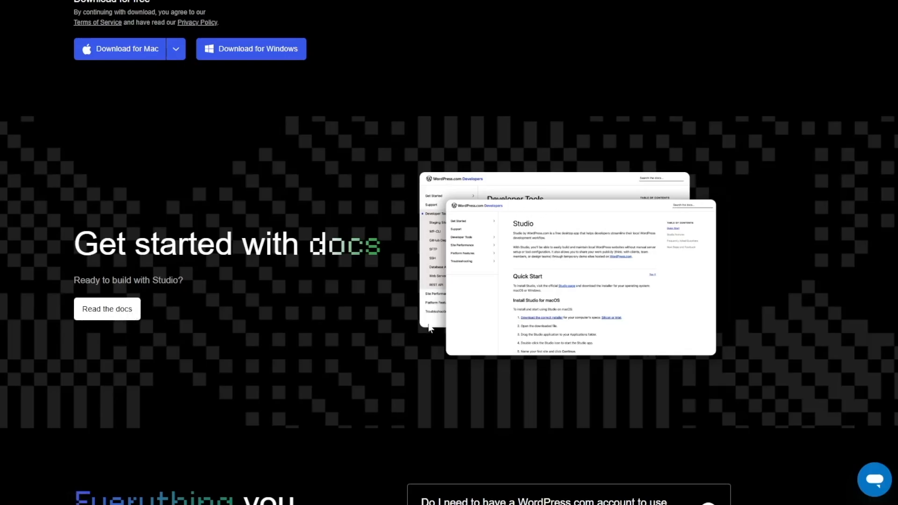
pyautogui.scroll(-3)
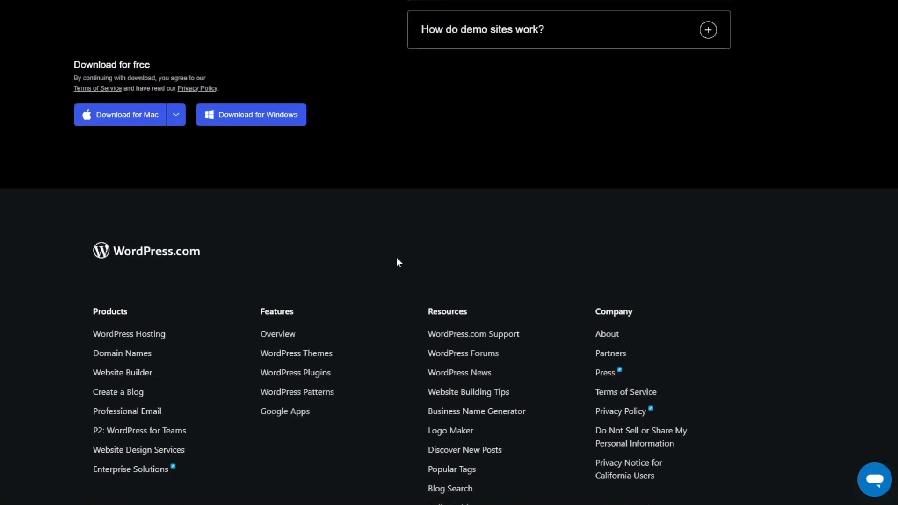
pyautogui.scroll(3)
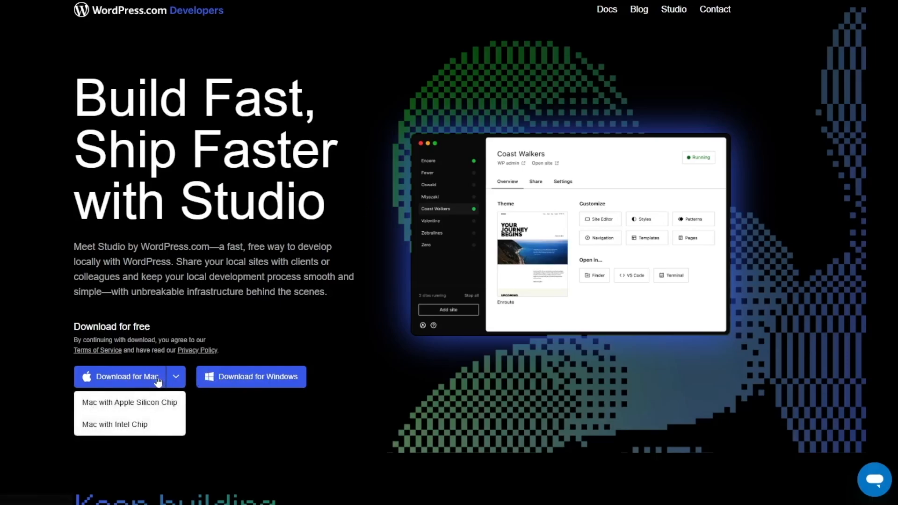
pyautogui.click(250, 377)
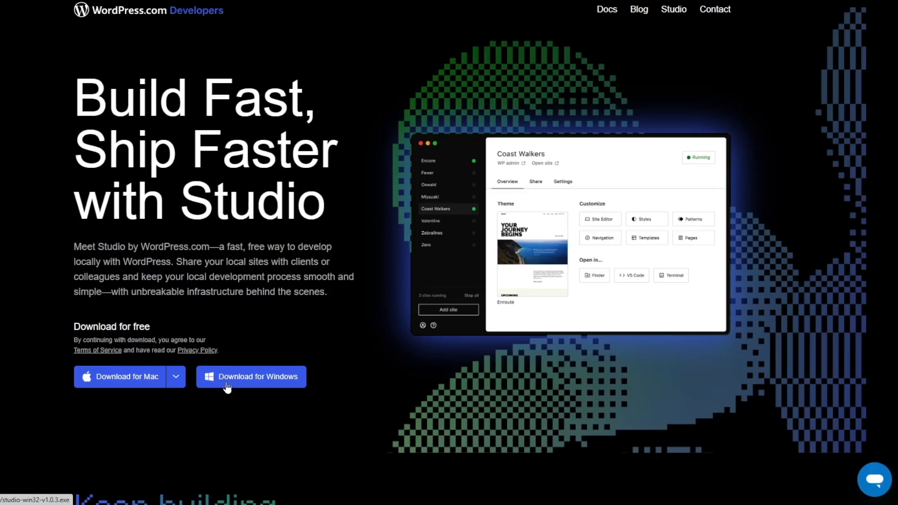
pyautogui.moveTo(478, 236)
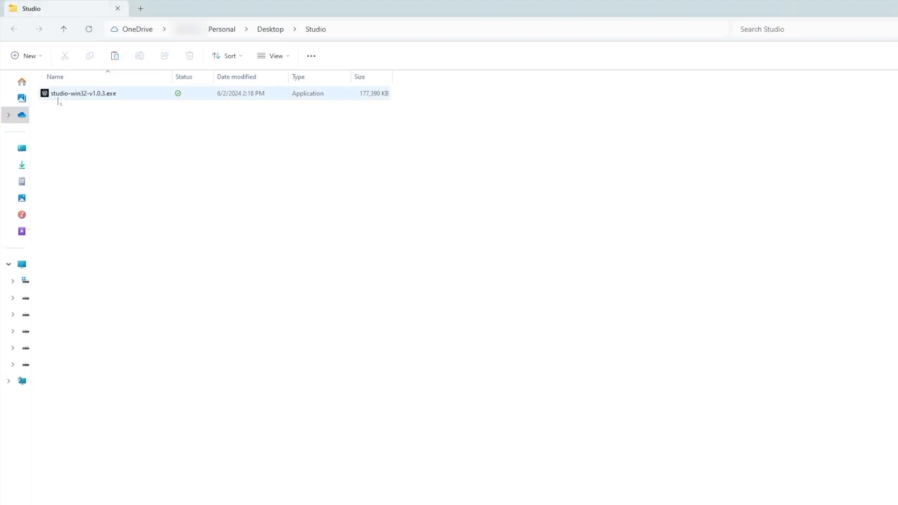
pyautogui.doubleClick(83, 94)
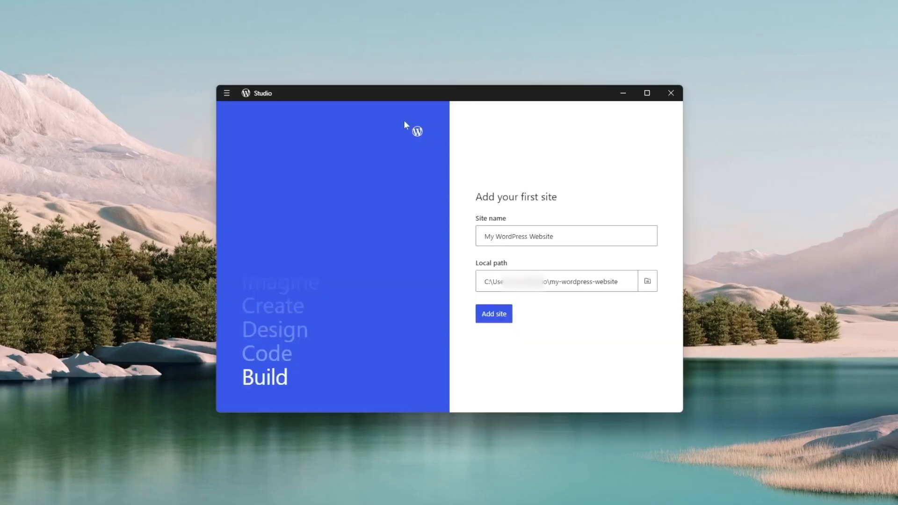
pyautogui.moveTo(301, 268)
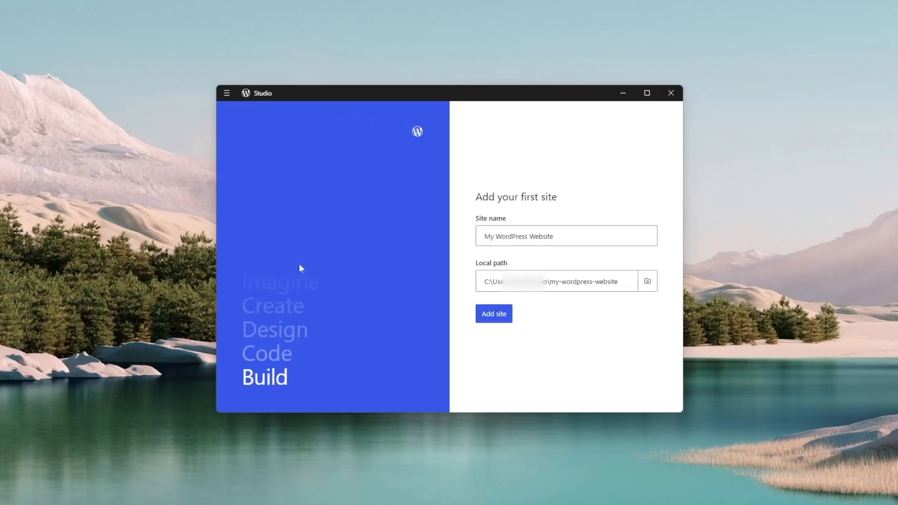
pyautogui.moveTo(544, 176)
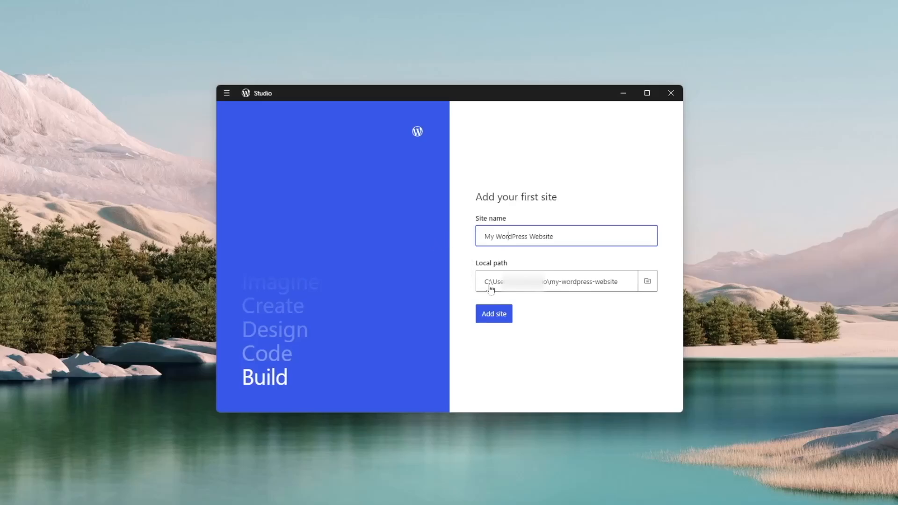
pyautogui.moveTo(608, 290)
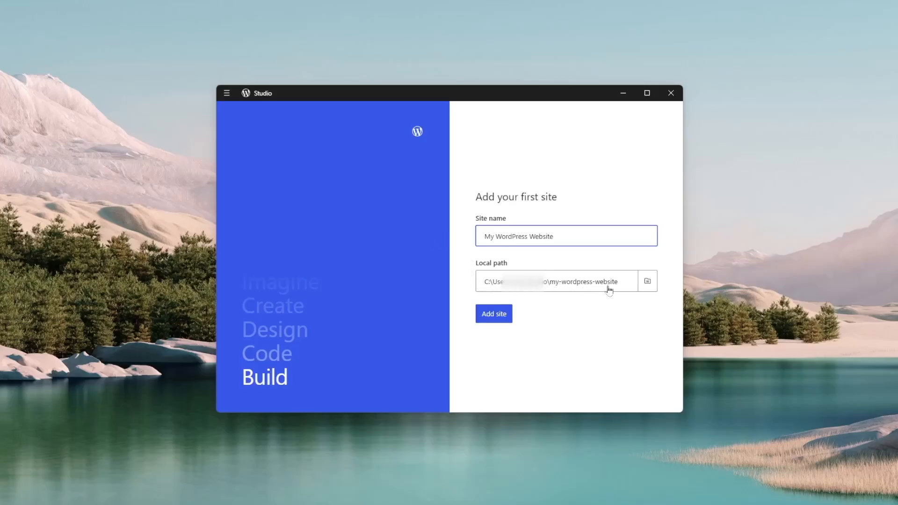
pyautogui.moveTo(521, 291)
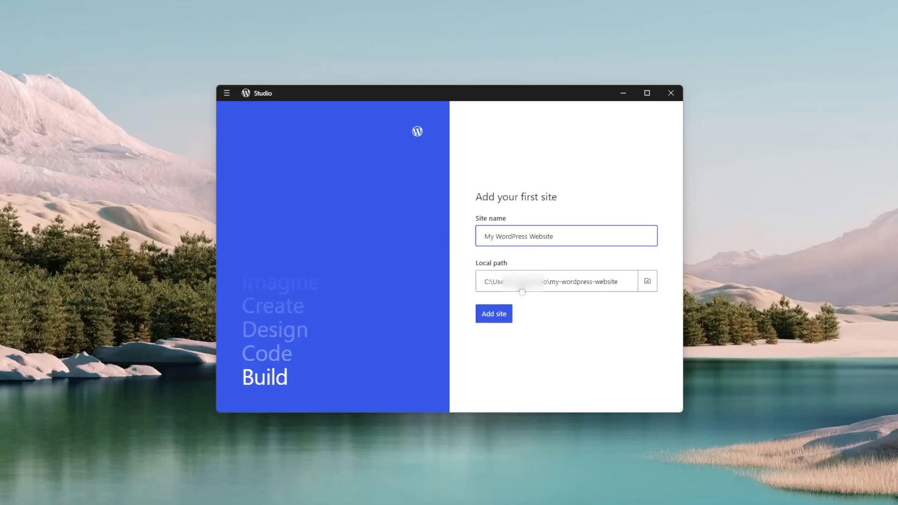
# Step: Add the first site, My WordPress Website, keeping the default name and local path
pyautogui.click(493, 314)
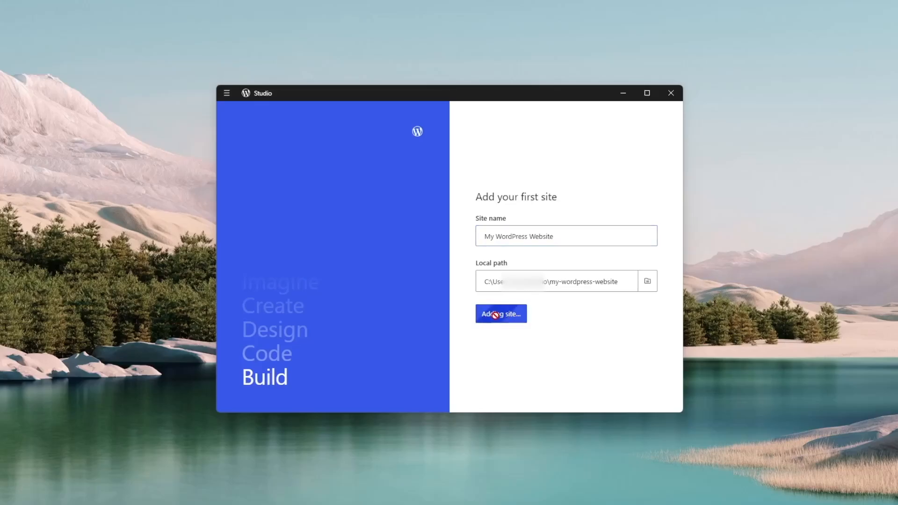
pyautogui.click(500, 314)
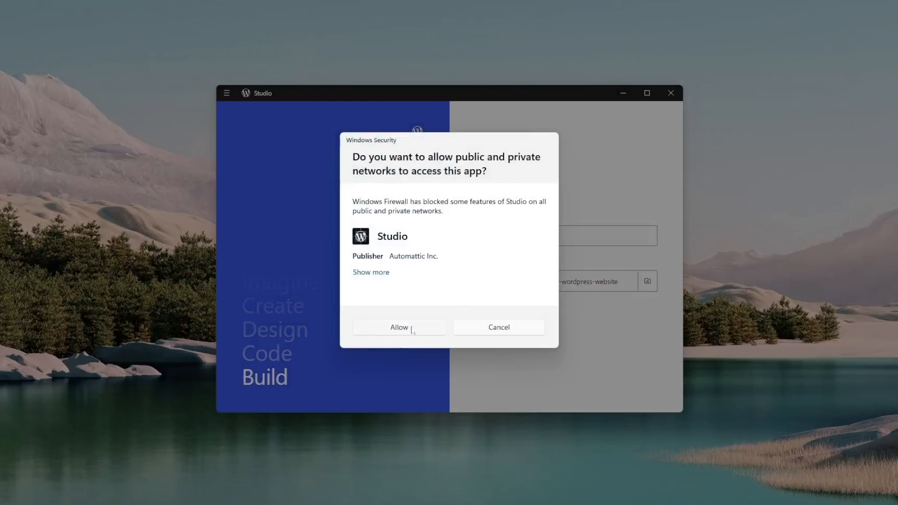
# Step: Allow Studio through the Windows firewall so My WordPress Website starts running
pyautogui.click(399, 327)
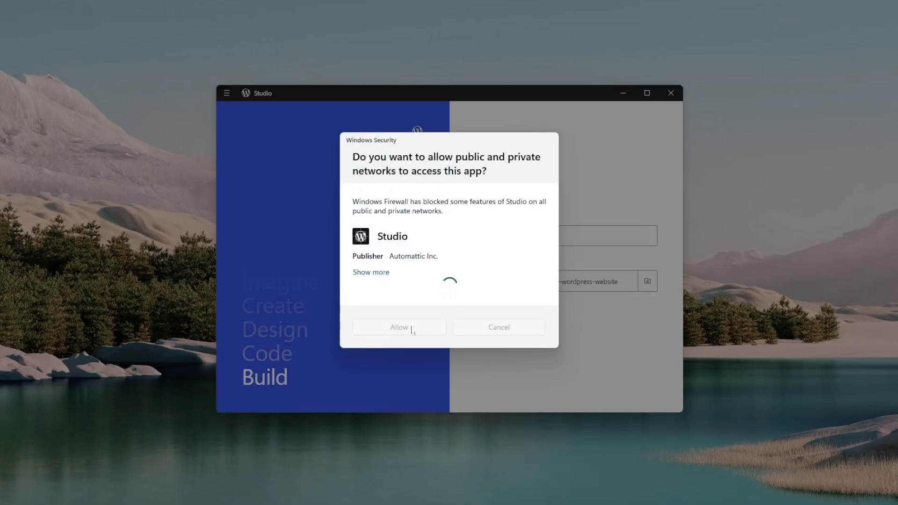
pyautogui.click(398, 327)
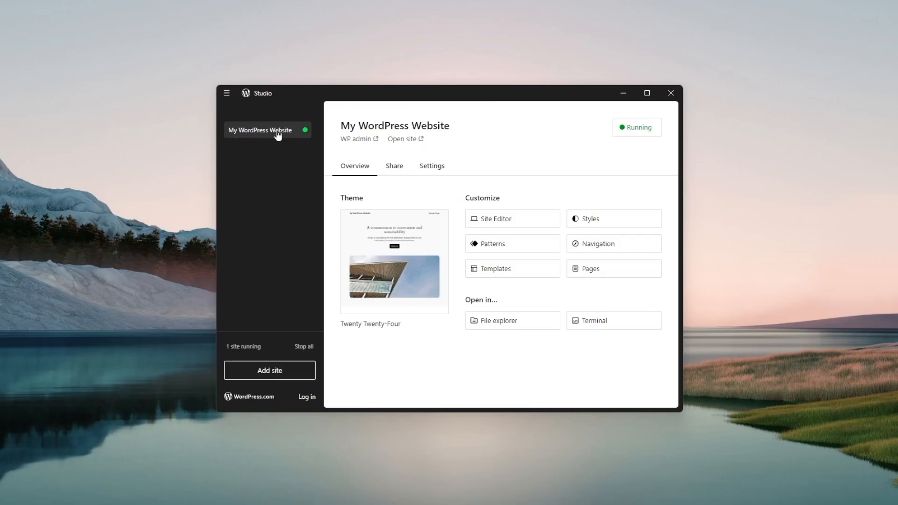
pyautogui.moveTo(229, 135)
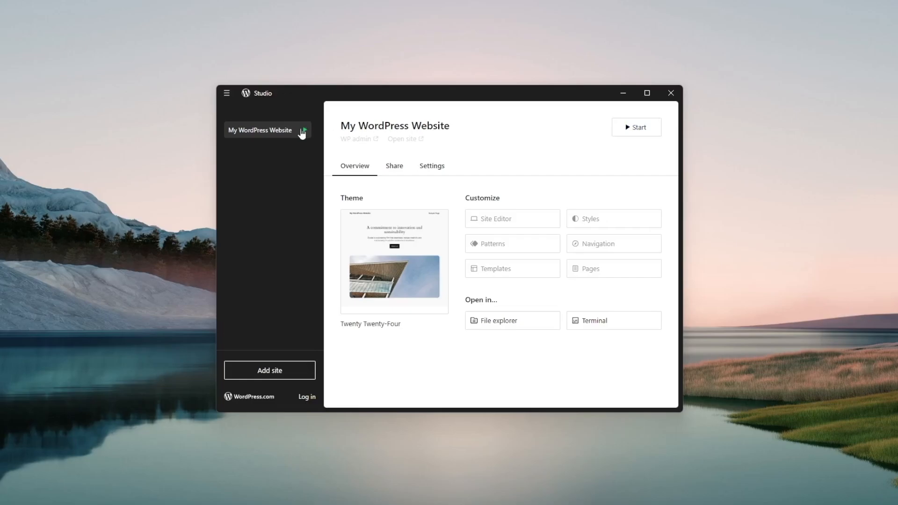
pyautogui.moveTo(304, 132)
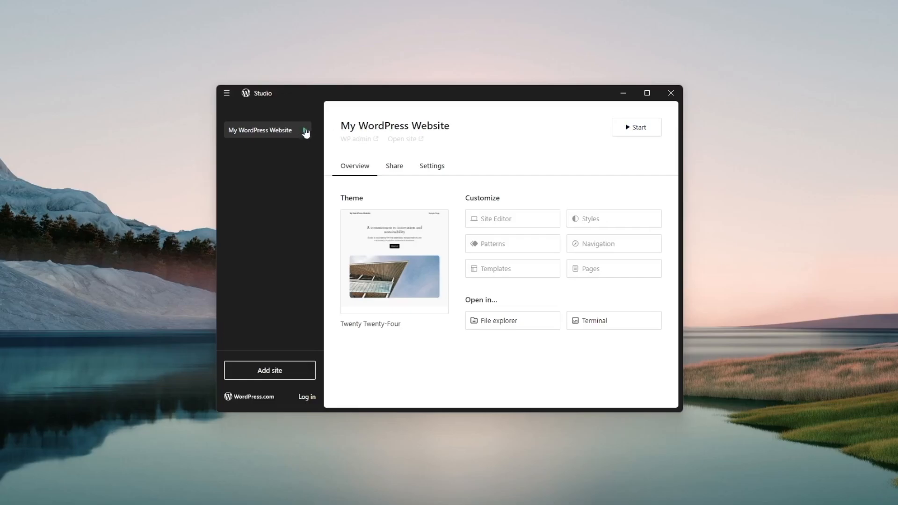
# Step: Restart the stopped local site and open its folder in File Explorer
pyautogui.click(636, 127)
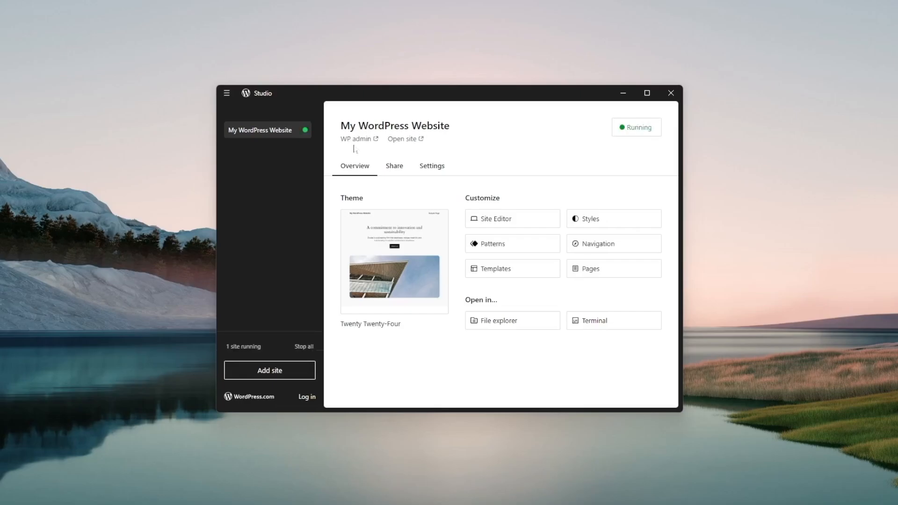
pyautogui.moveTo(221, 140)
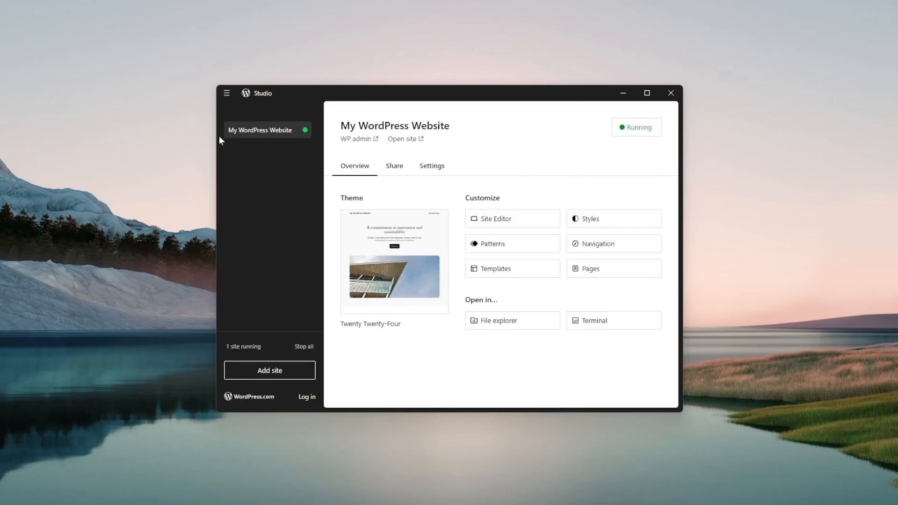
pyautogui.moveTo(233, 353)
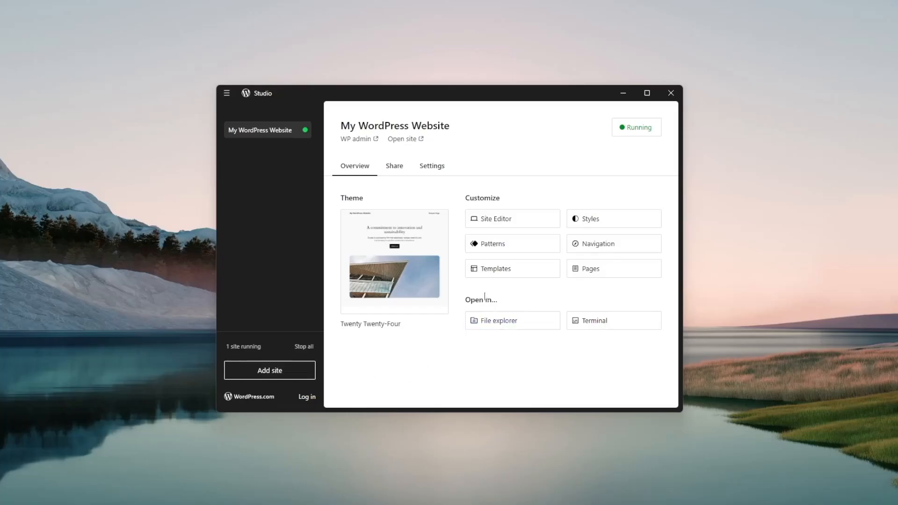
pyautogui.moveTo(432, 207)
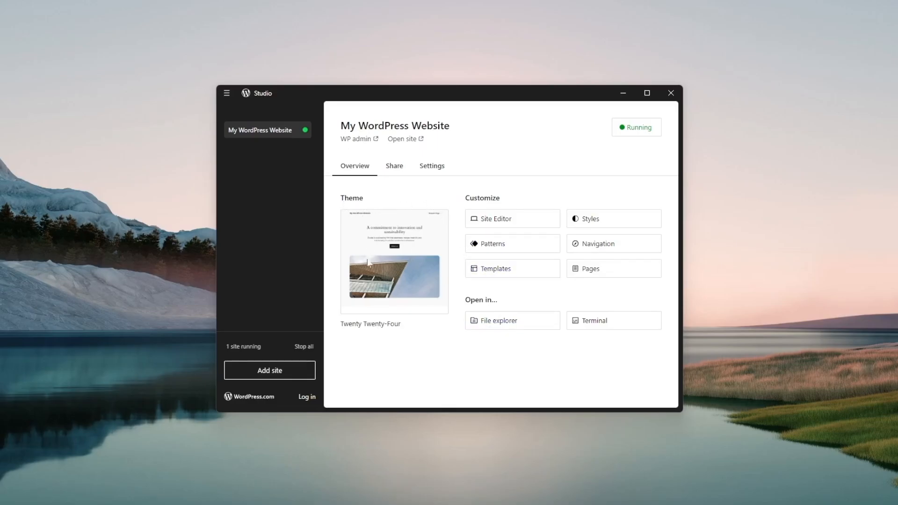
pyautogui.moveTo(470, 197)
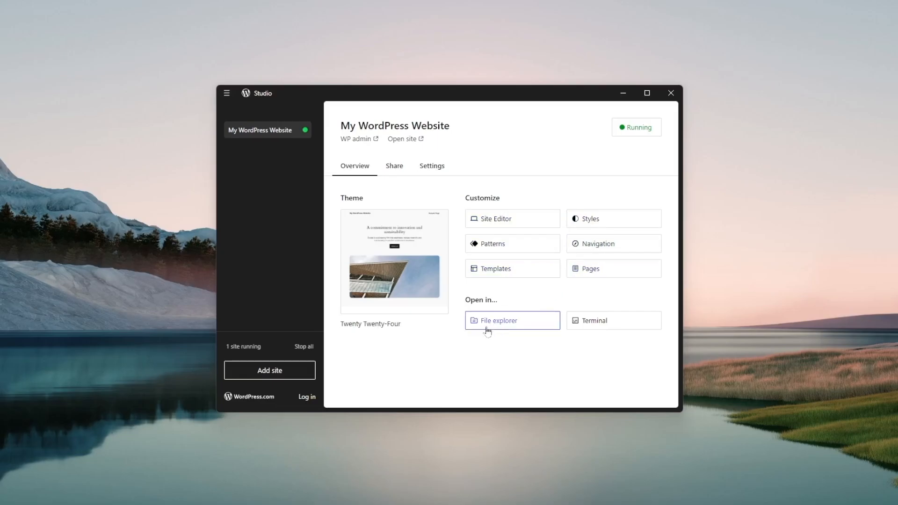
pyautogui.click(498, 320)
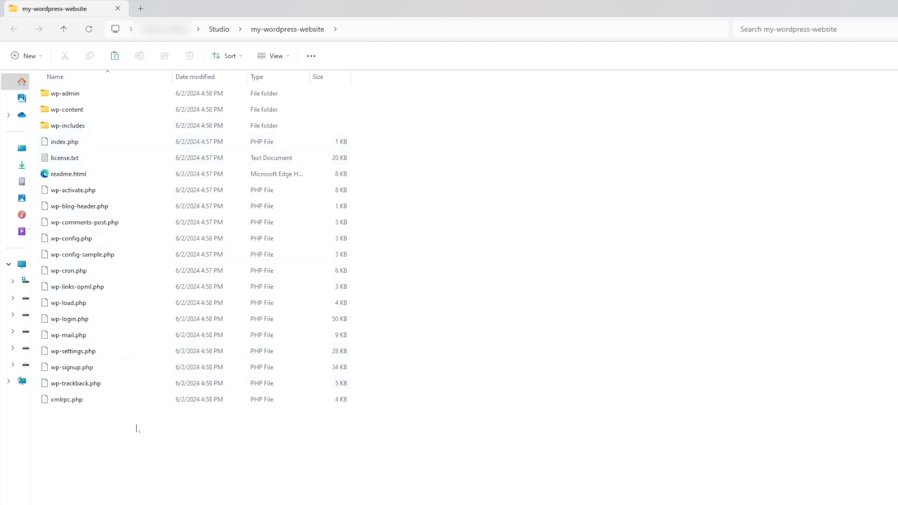
# Step: Close the my-wordpress-website folder window and return to Studio's overview
pyautogui.click(68, 109)
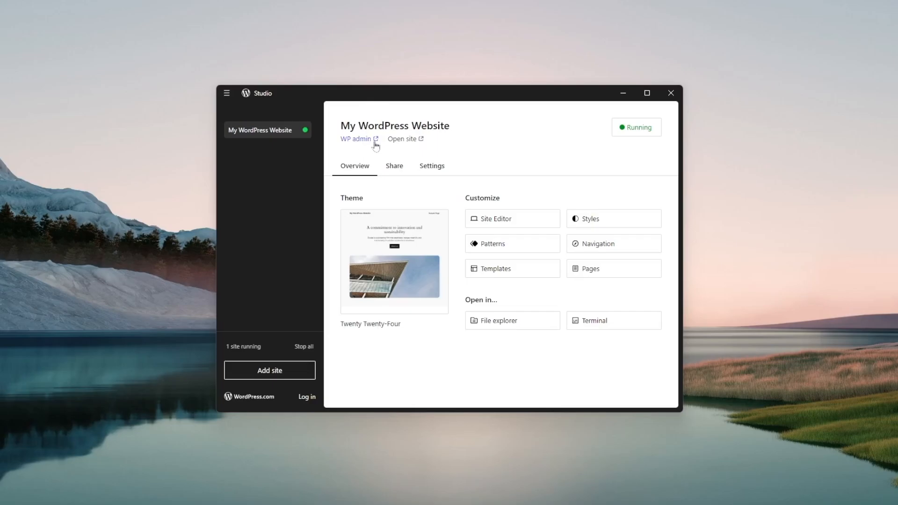
# Step: Launch the site's WP admin dashboard and the running site in Edge
pyautogui.click(356, 139)
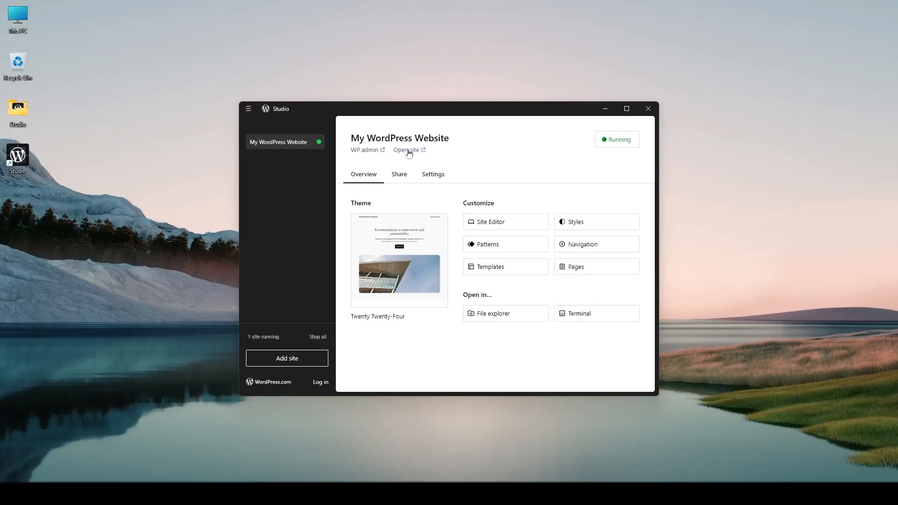
pyautogui.click(406, 150)
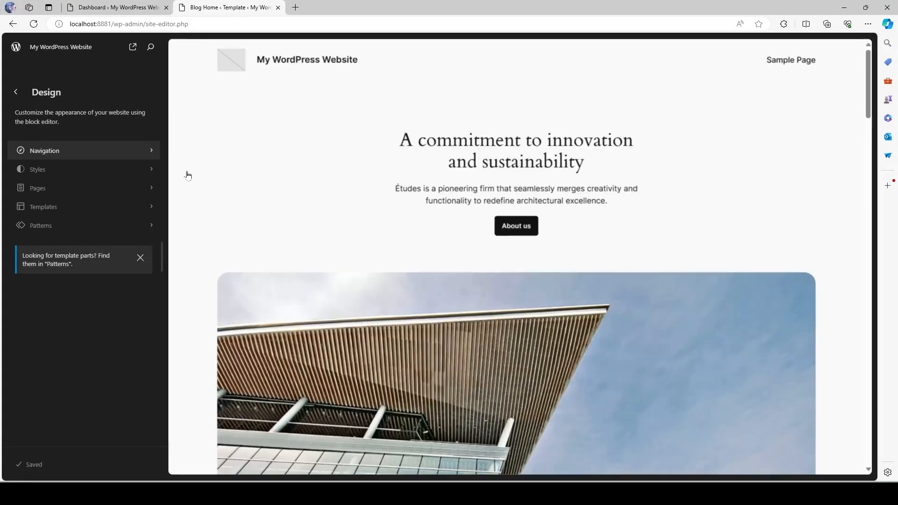
pyautogui.moveTo(321, 193)
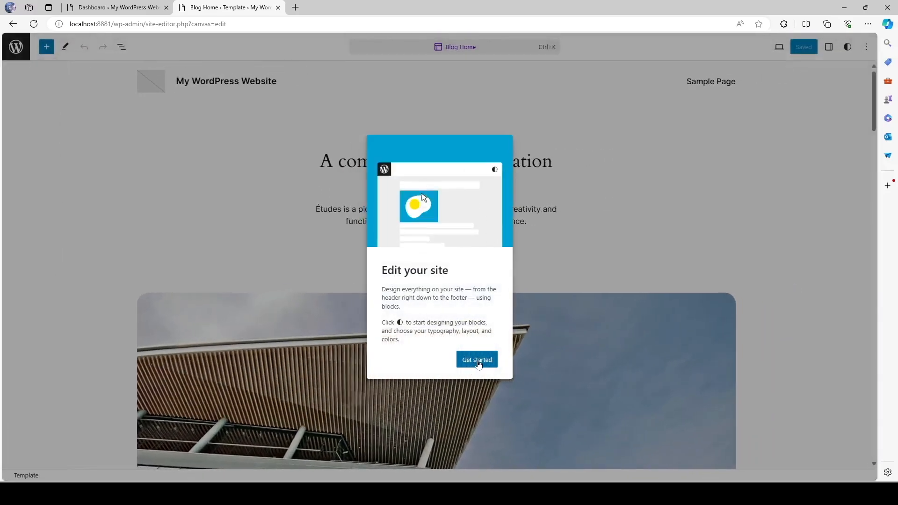
# Step: Dismiss the Site Editor welcome guide and select the Blog Home headline block
pyautogui.click(476, 359)
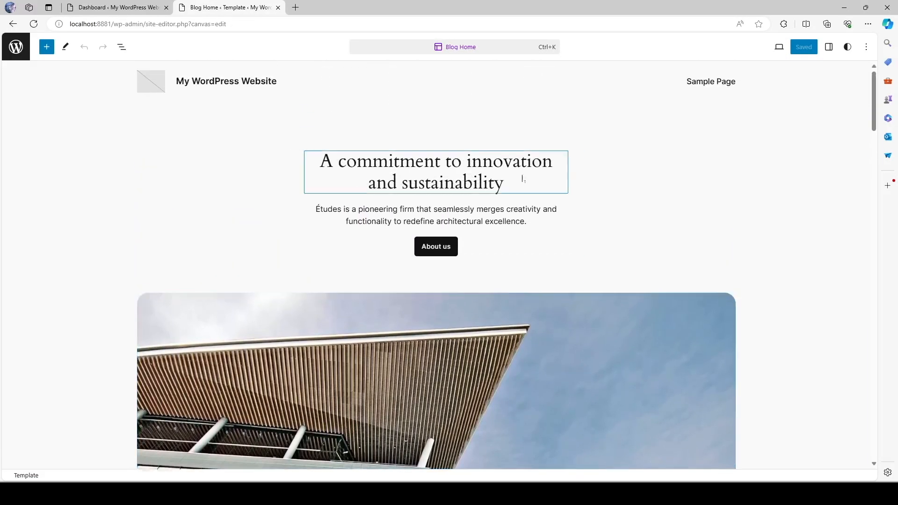
pyautogui.click(118, 7)
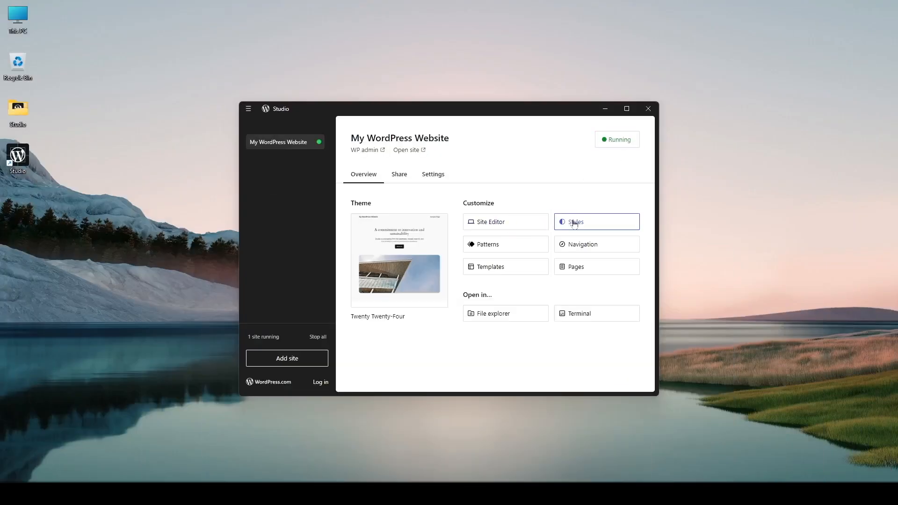
pyautogui.moveTo(504, 244)
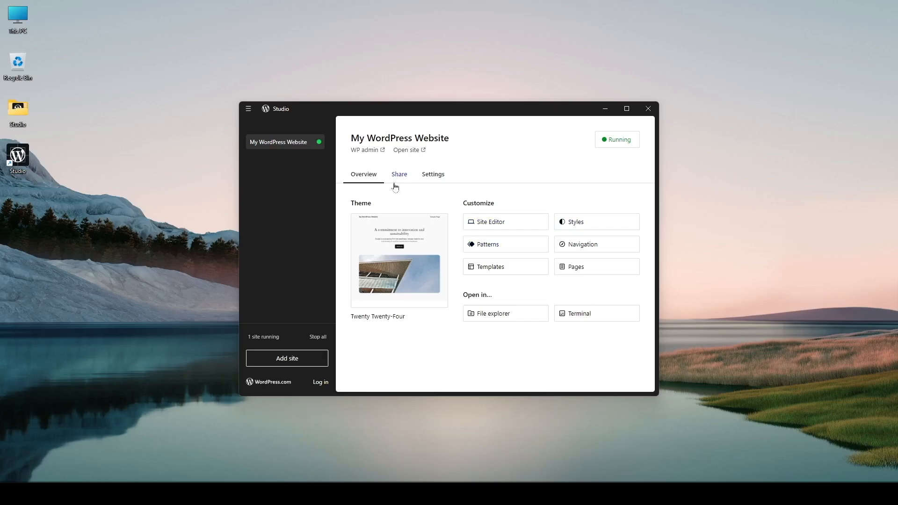
# Step: Switch to the Share tab showing demo-site options requiring a WordPress.com login
pyautogui.click(398, 174)
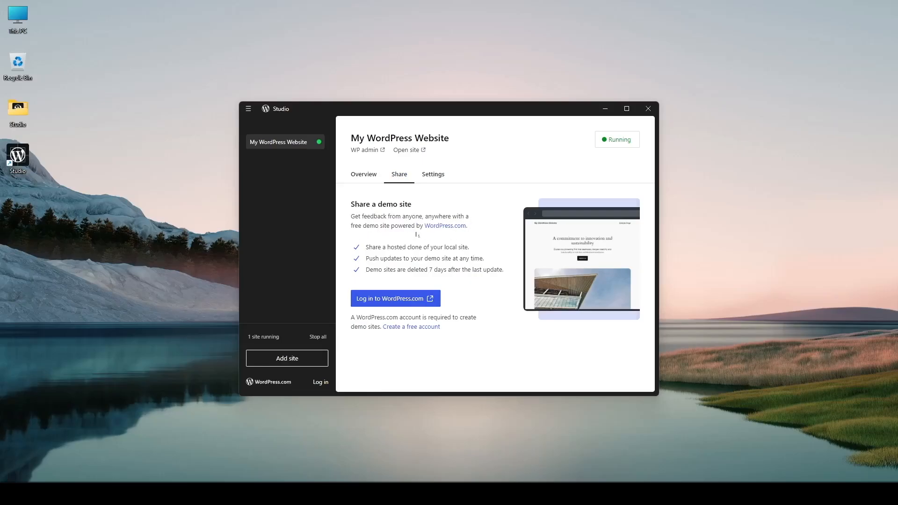
pyautogui.moveTo(473, 235)
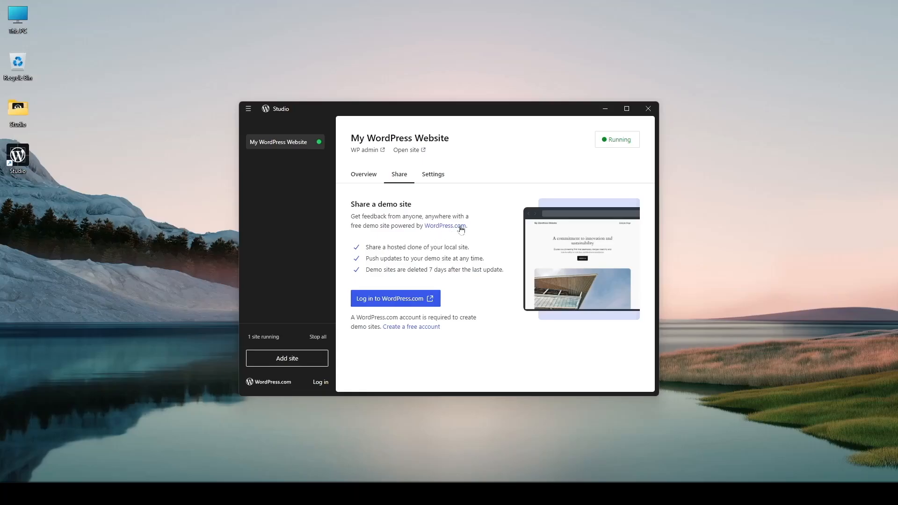
pyautogui.moveTo(346, 253)
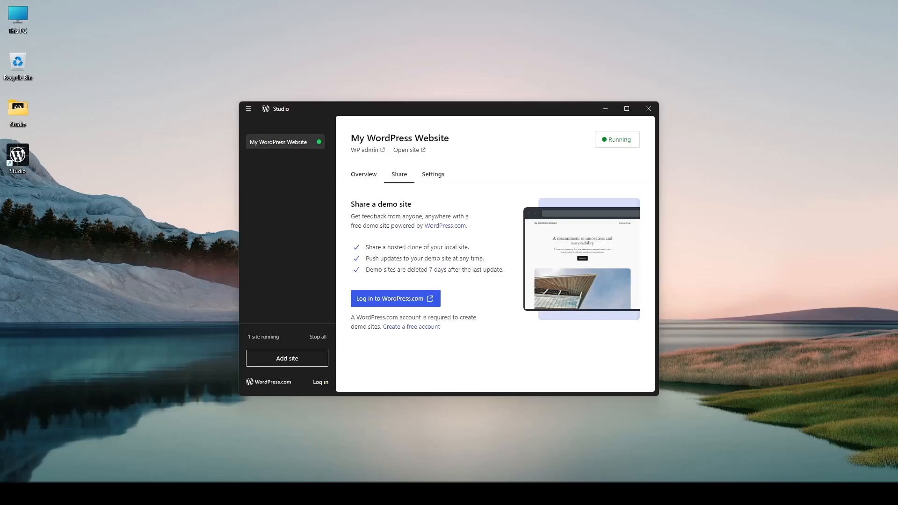
pyautogui.moveTo(435, 216)
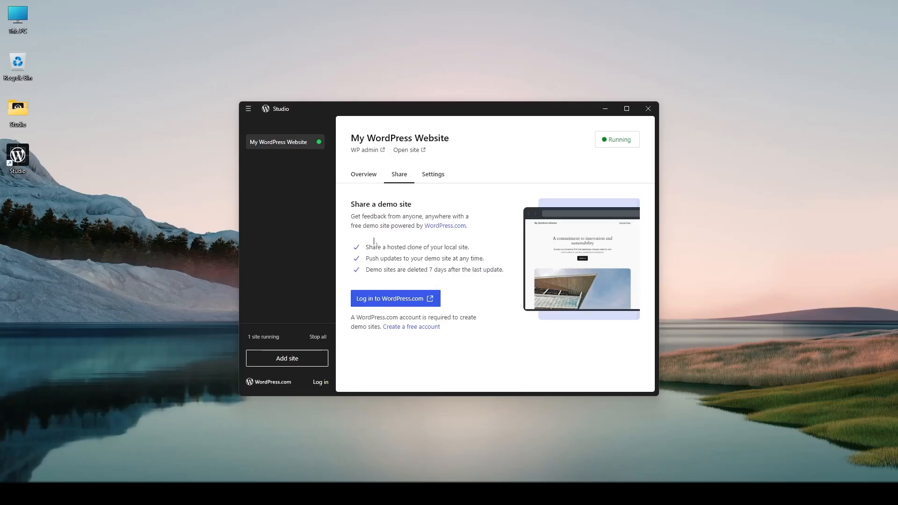
pyautogui.moveTo(491, 201)
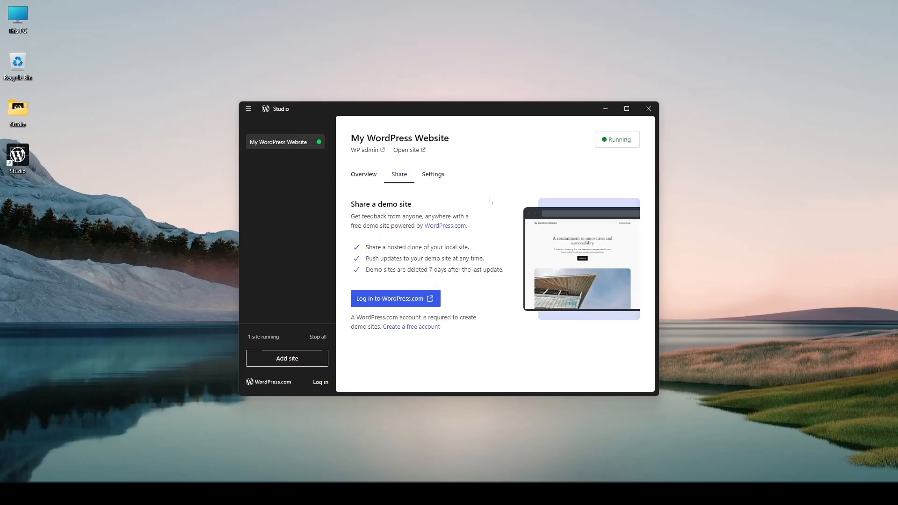
pyautogui.moveTo(279, 142)
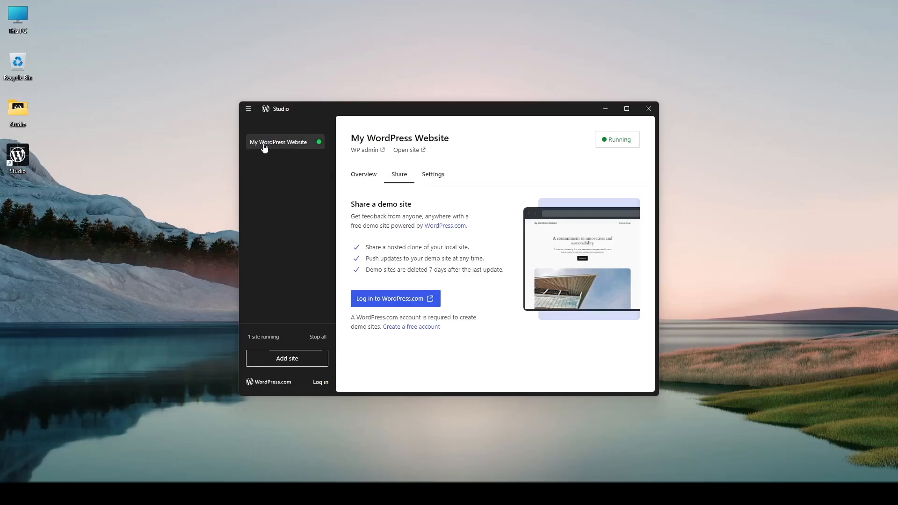
pyautogui.moveTo(400, 229)
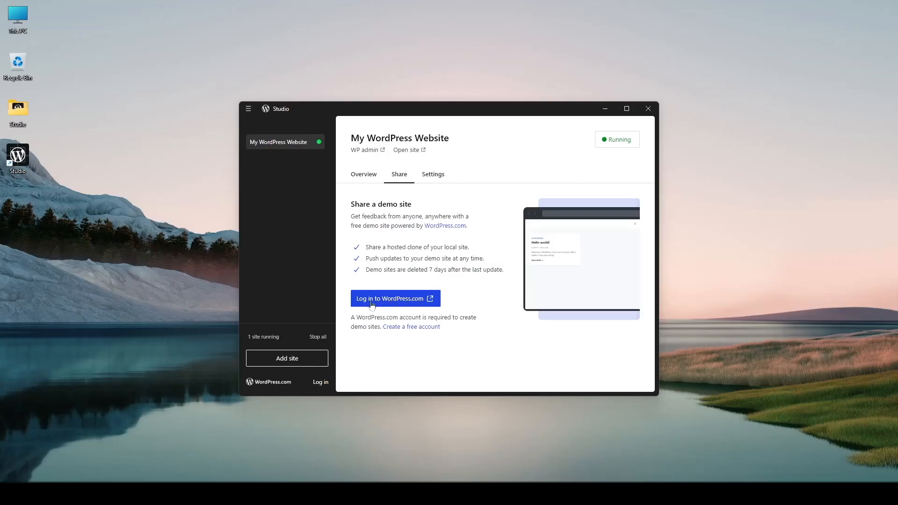
# Step: Log in to WordPress.com, approve Studio's authorization and hand the login back to Studio
pyautogui.click(394, 298)
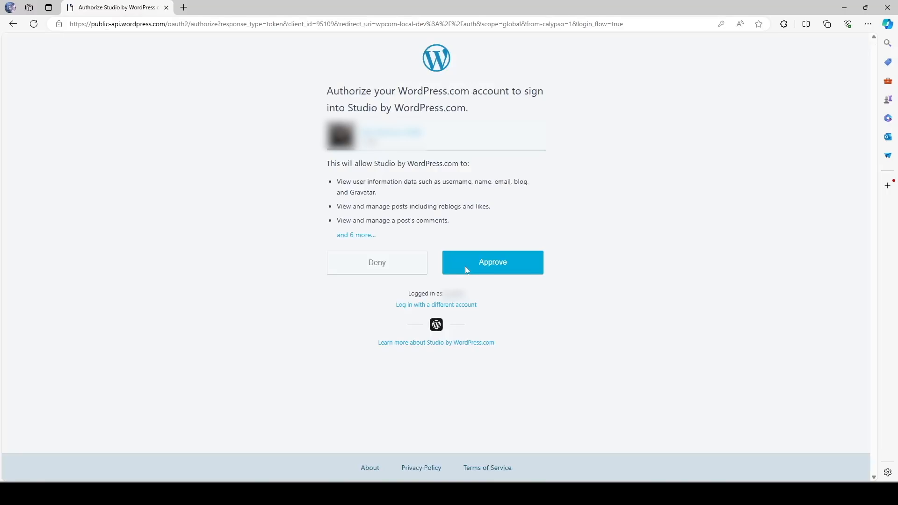
pyautogui.click(492, 261)
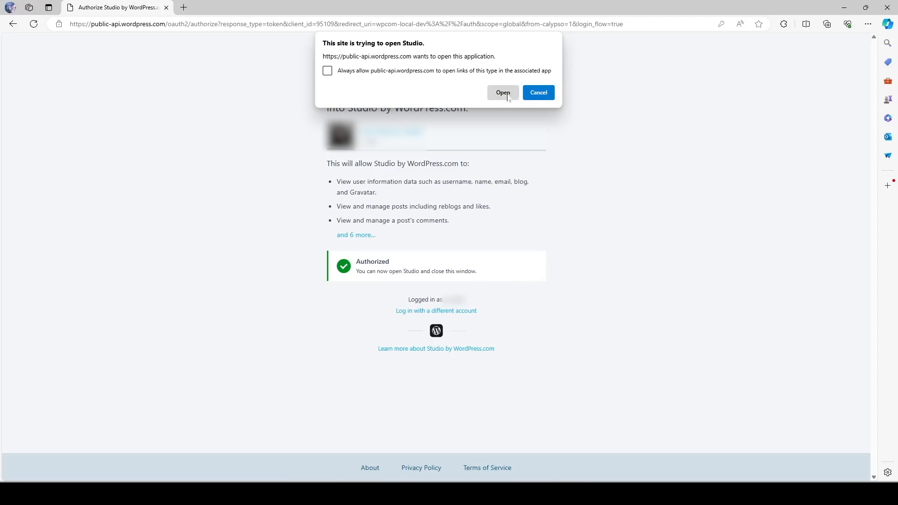
pyautogui.click(502, 93)
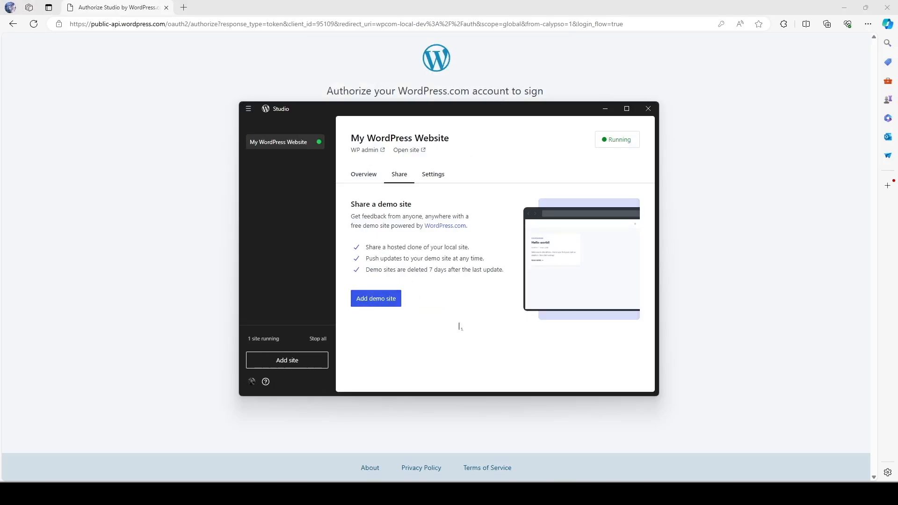
pyautogui.moveTo(439, 289)
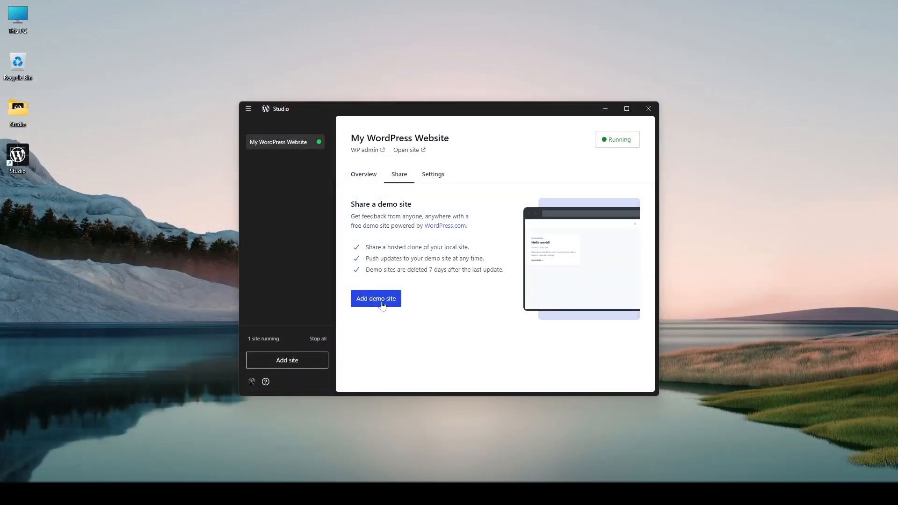
# Step: Add a demo site for My WordPress Website at a wp.build address expiring in 7 days
pyautogui.click(376, 299)
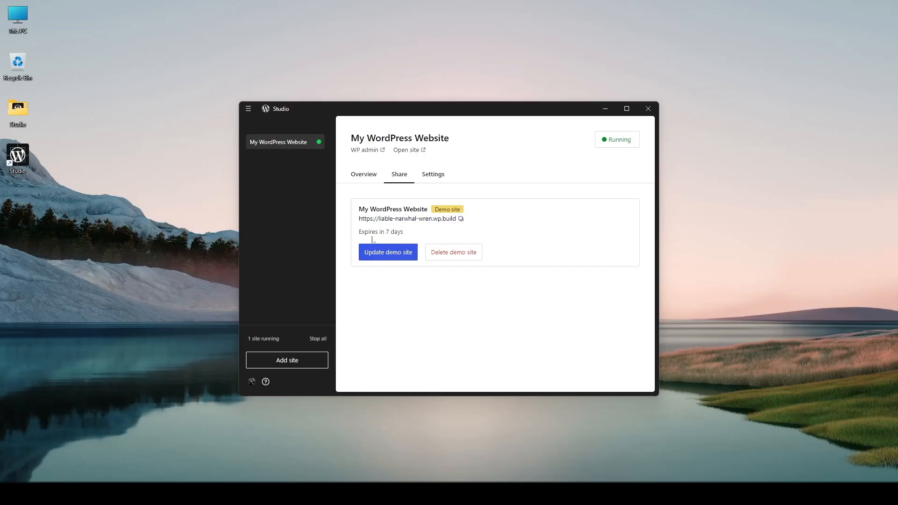
pyautogui.moveTo(376, 261)
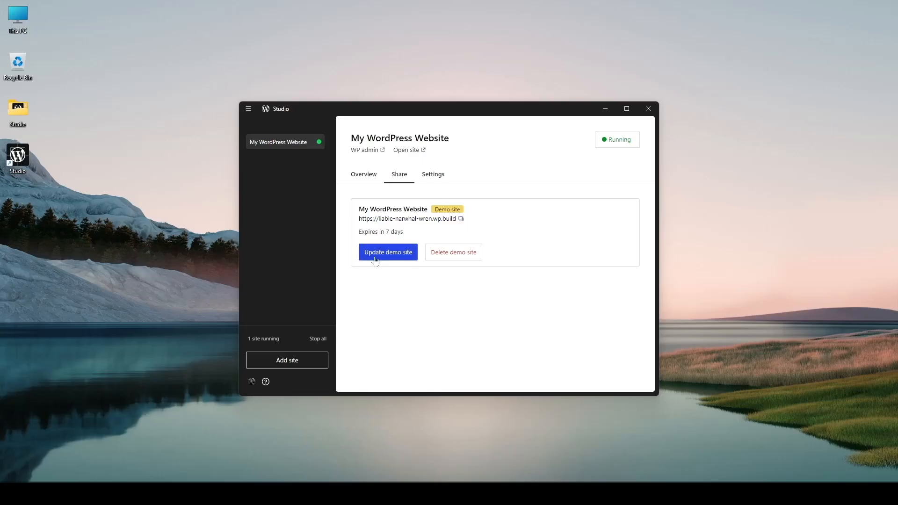
pyautogui.moveTo(453, 251)
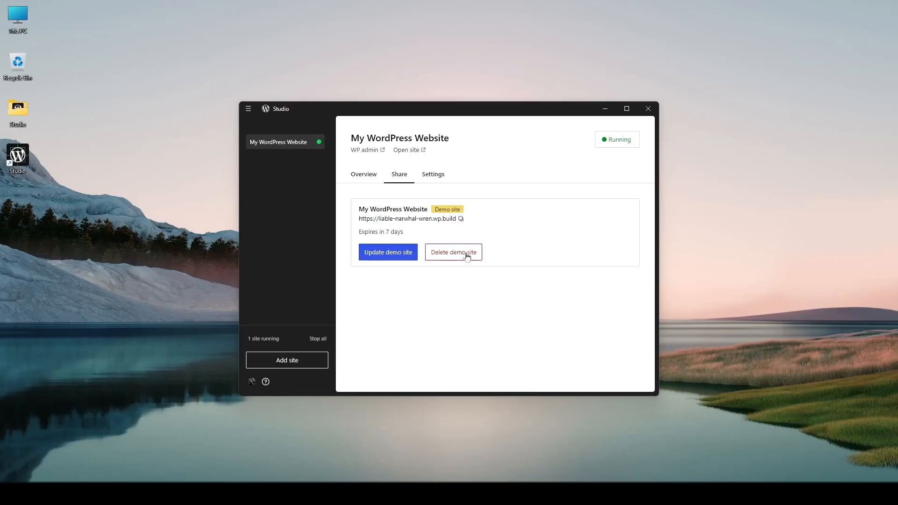
pyautogui.click(363, 174)
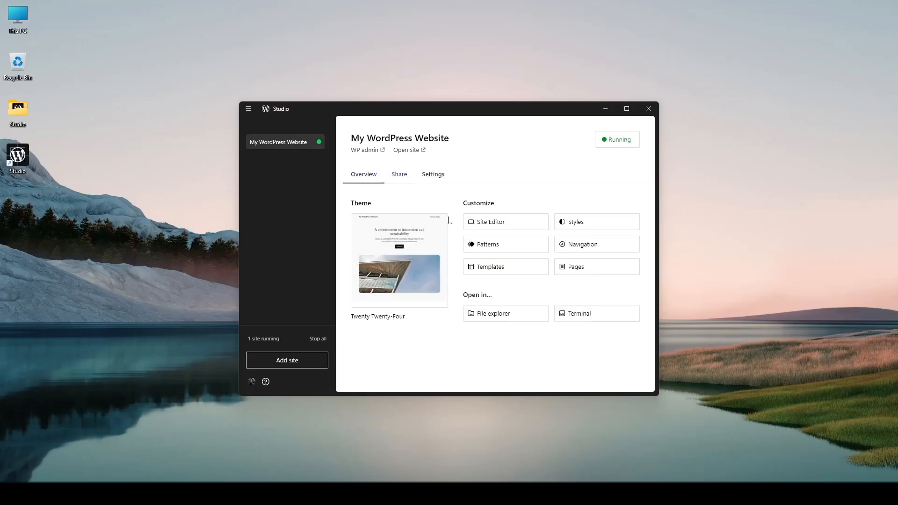
pyautogui.click(399, 174)
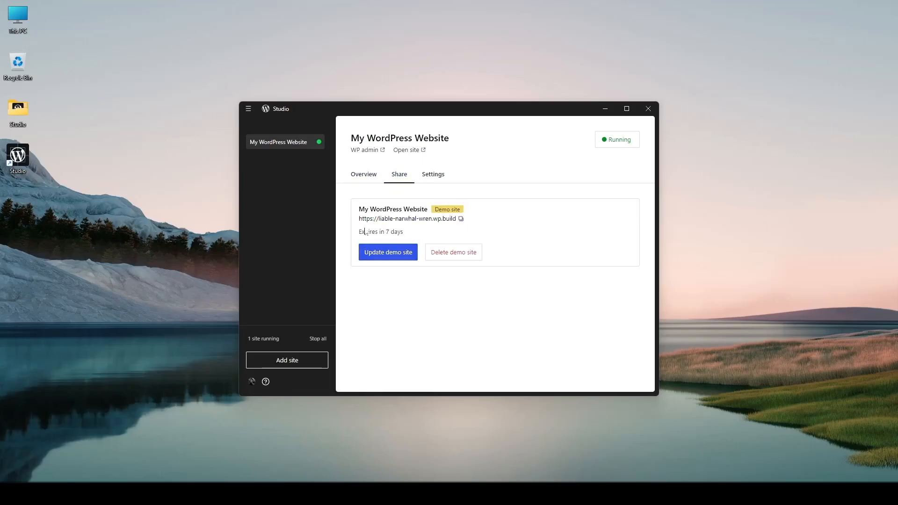
pyautogui.moveTo(407, 219)
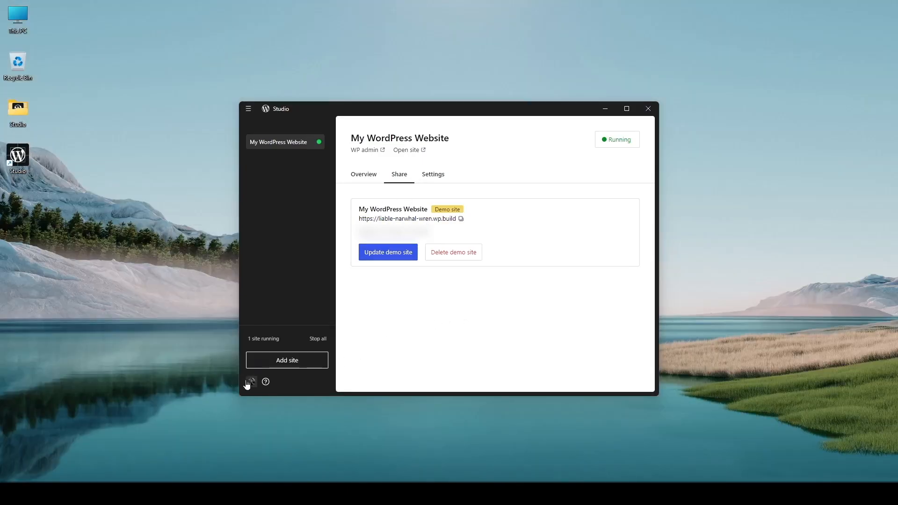
pyautogui.moveTo(251, 384)
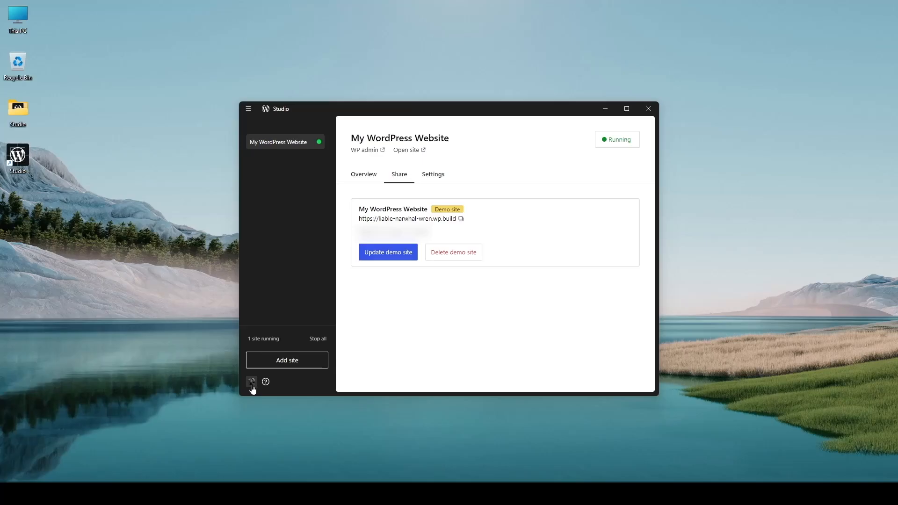
# Step: Review demo site usage (1 of 5 active) in account settings without choosing Delete all demo sites
pyautogui.click(250, 381)
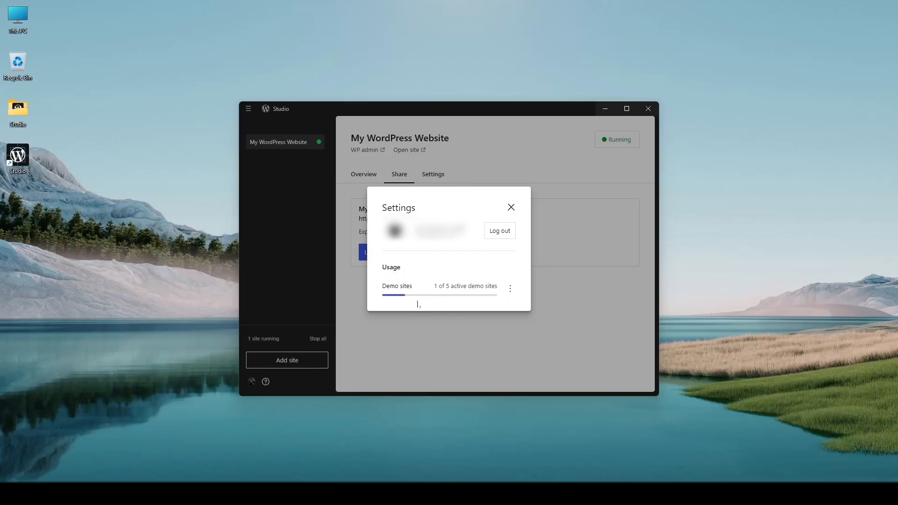
pyautogui.click(509, 288)
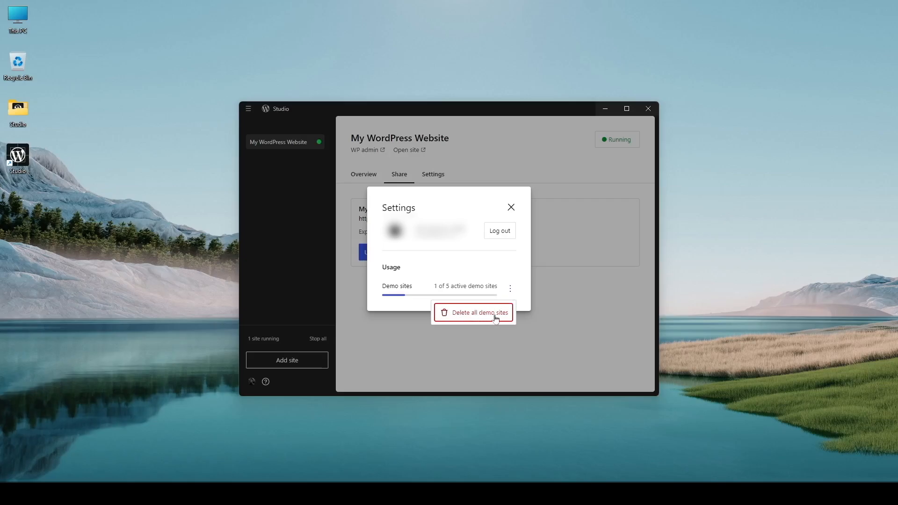
pyautogui.click(509, 288)
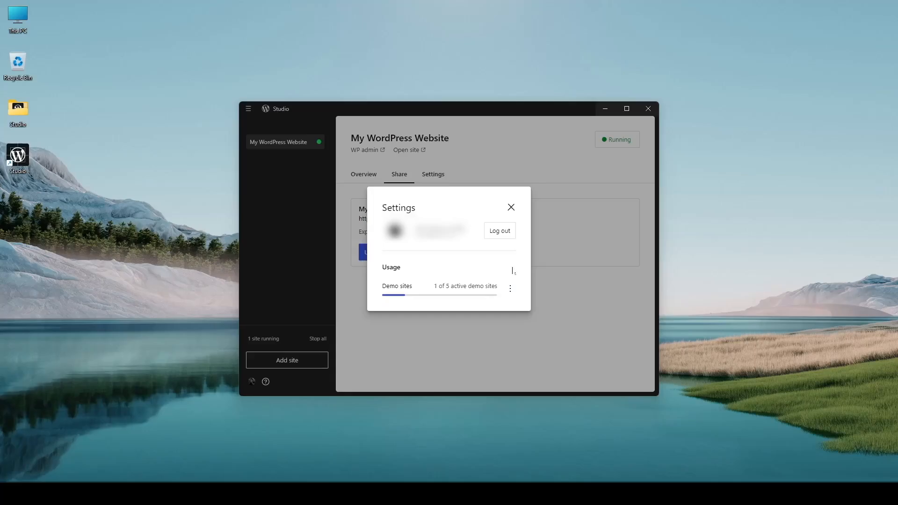
pyautogui.moveTo(498, 230)
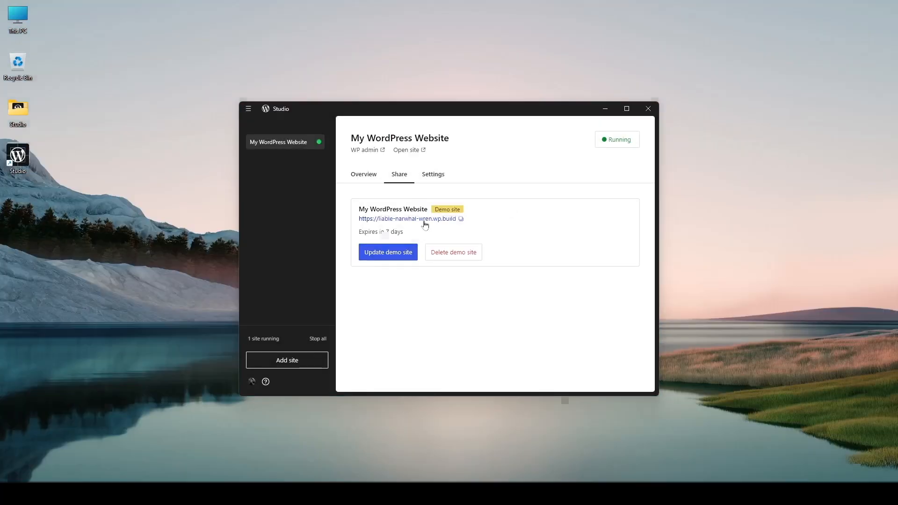
# Step: Visit liable-narwhal-wren.wp.build in a new Edge tab and scroll through its homepage
pyautogui.click(461, 219)
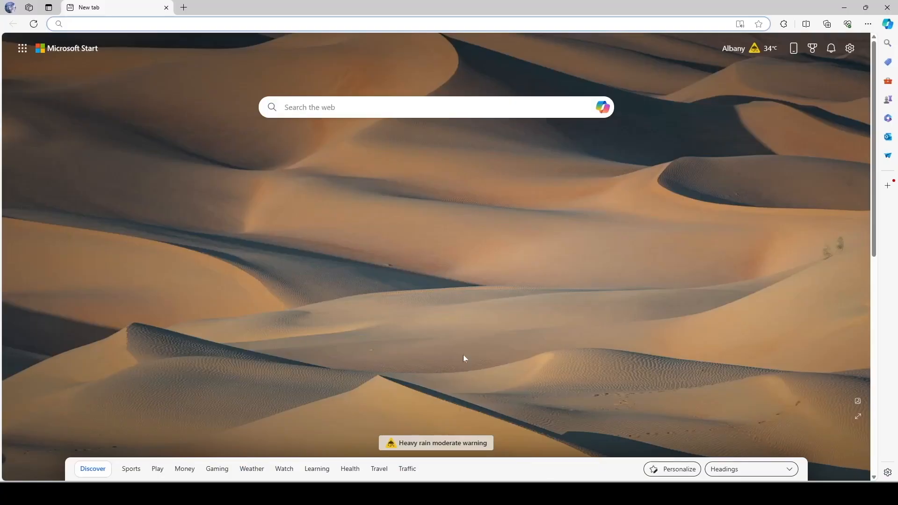
pyautogui.write('liable-narwhal-wren.wp.build')
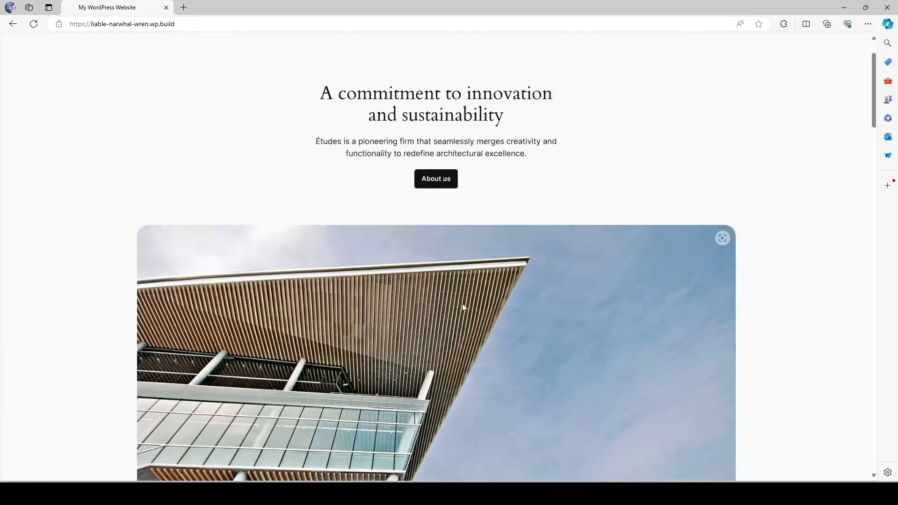
pyautogui.scroll(-3)
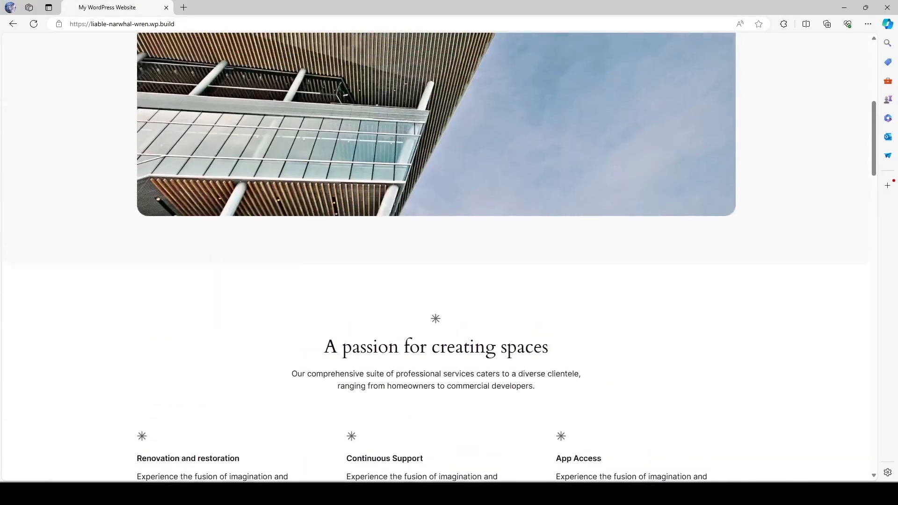
pyautogui.scroll(3)
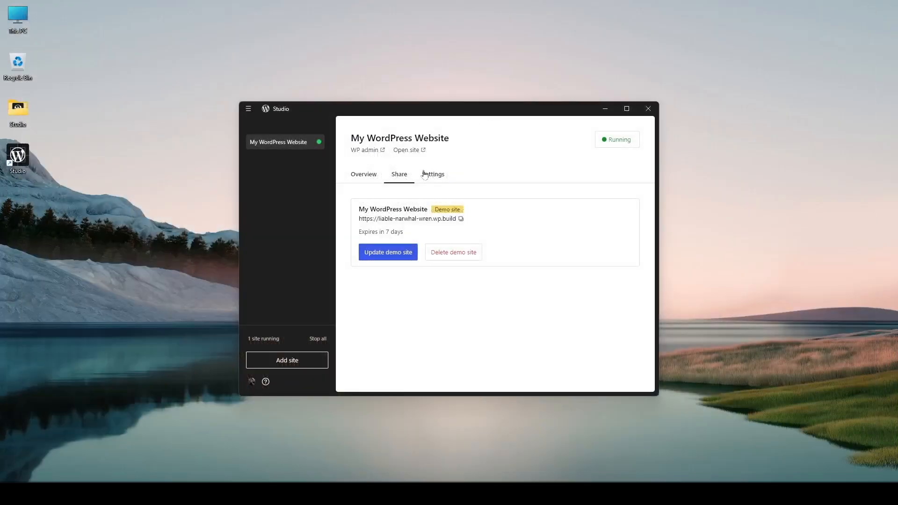
# Step: Check the local site's settings and admin credentials, then launch it at localhost:8881 in Edge
pyautogui.click(433, 174)
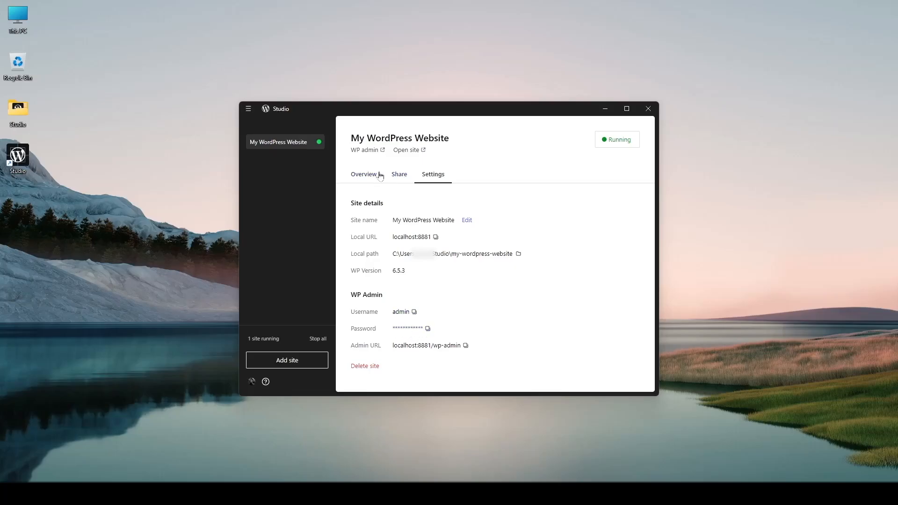
pyautogui.click(363, 174)
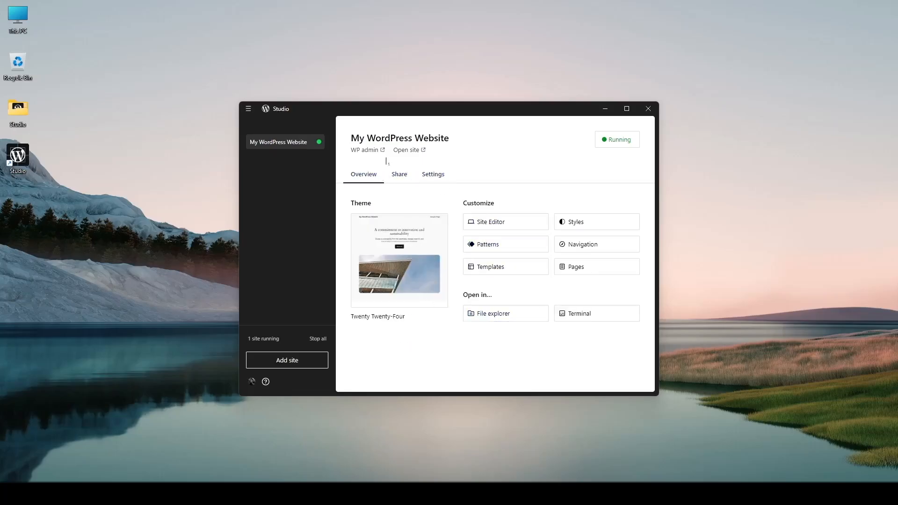
pyautogui.click(406, 149)
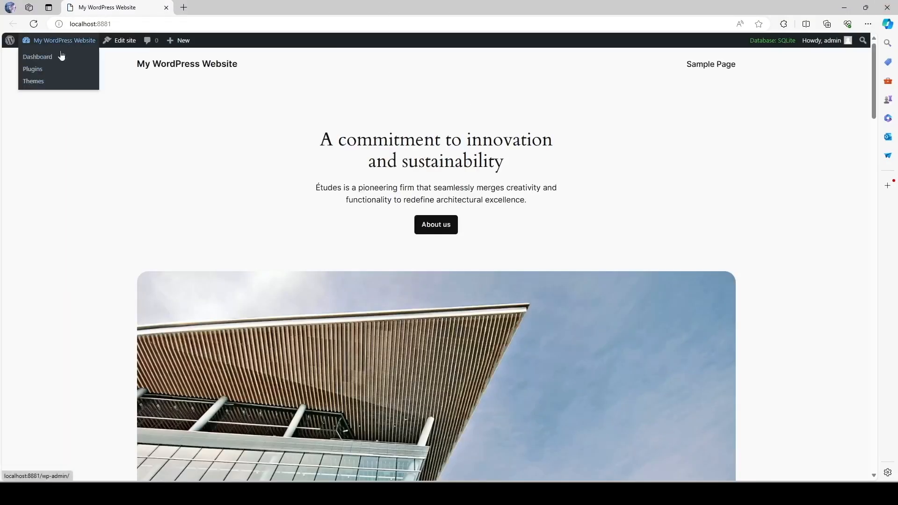
# Step: From the dashboard, review the admin user's profile in All Users and begin Add New User
pyautogui.click(38, 57)
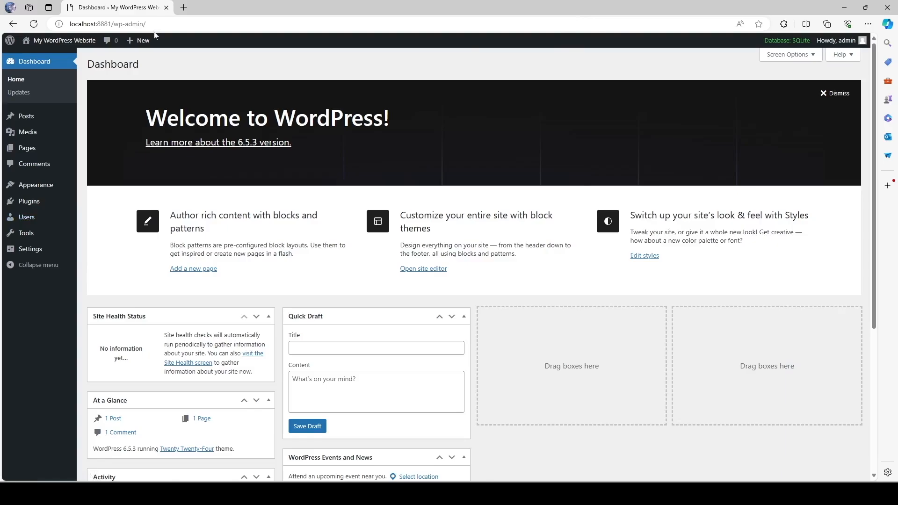
pyautogui.moveTo(29, 249)
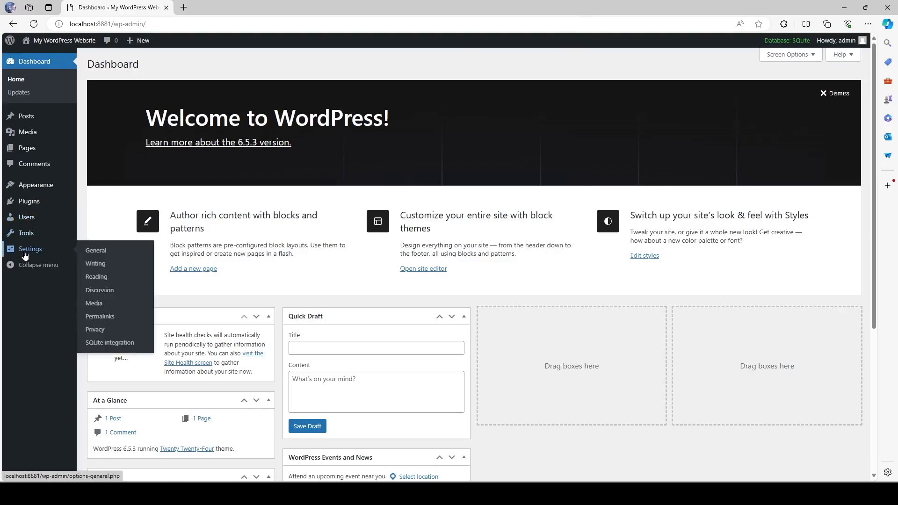
pyautogui.moveTo(27, 217)
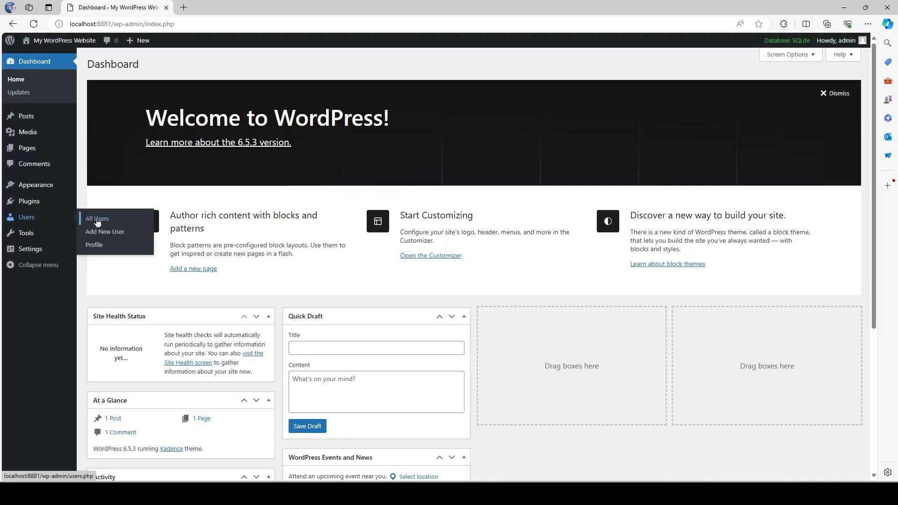
pyautogui.click(97, 219)
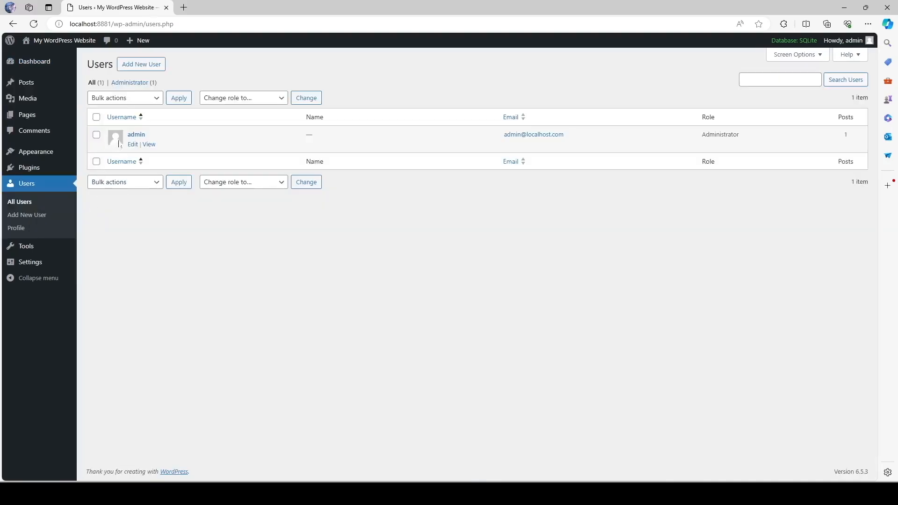
pyautogui.moveTo(132, 144)
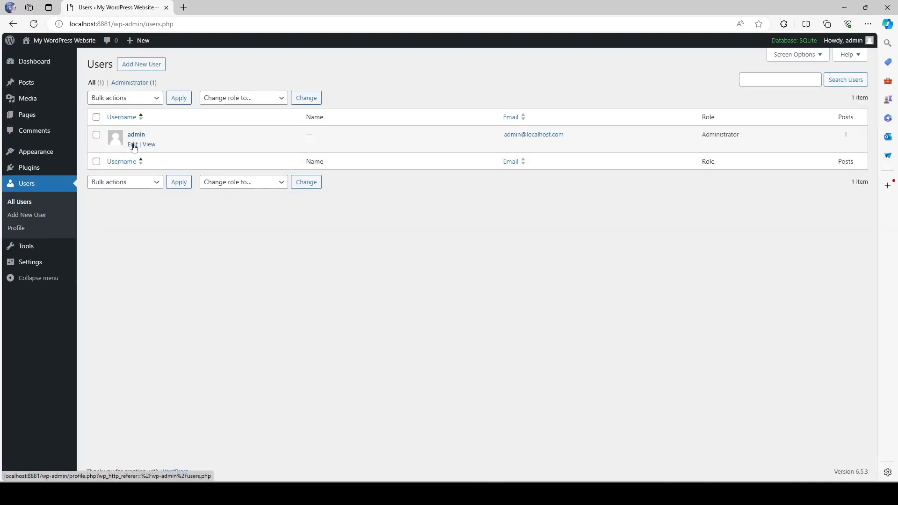
pyautogui.click(132, 144)
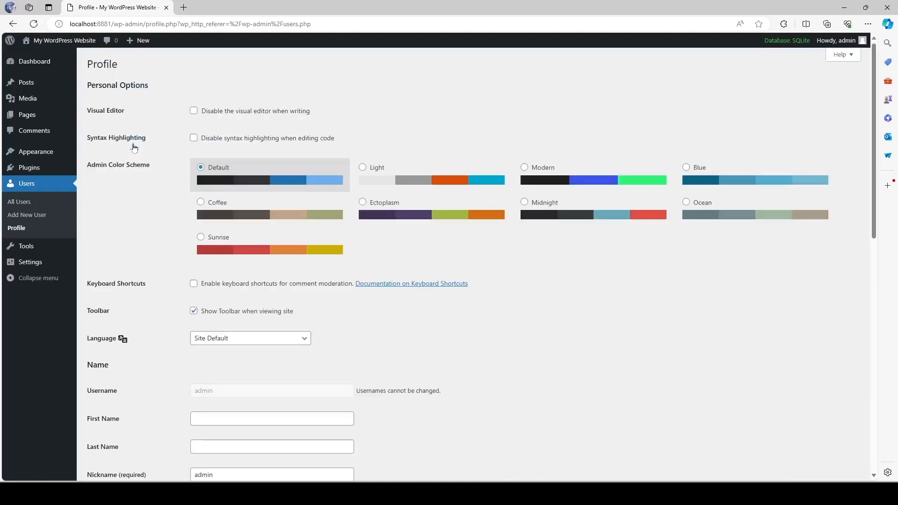
pyautogui.scroll(-3)
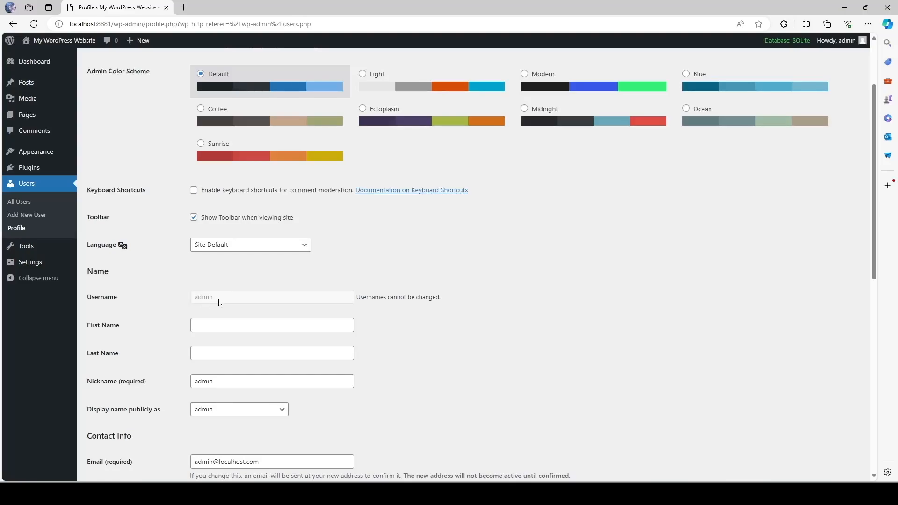
pyautogui.scroll(-3)
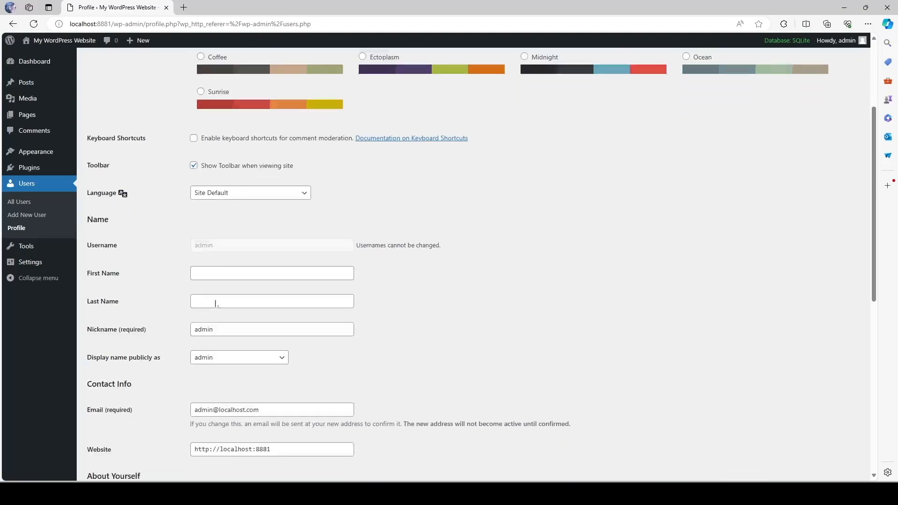
pyautogui.scroll(-3)
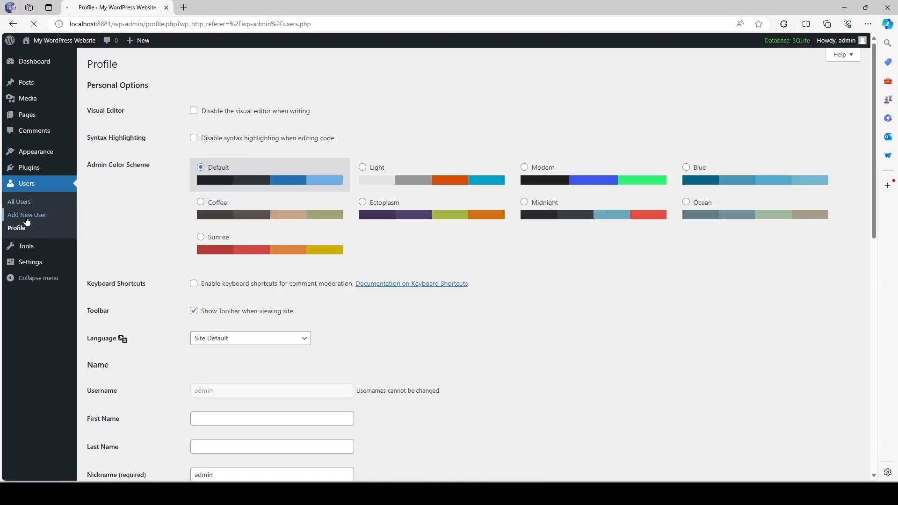
pyautogui.click(26, 215)
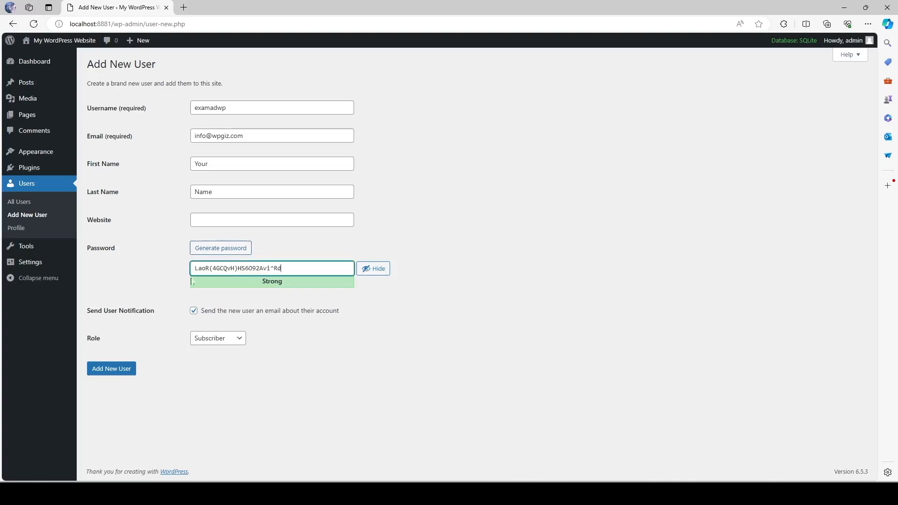
# Step: Generate a password, keep the account email on, assign the Administrator role and create user examadwp
pyautogui.click(219, 247)
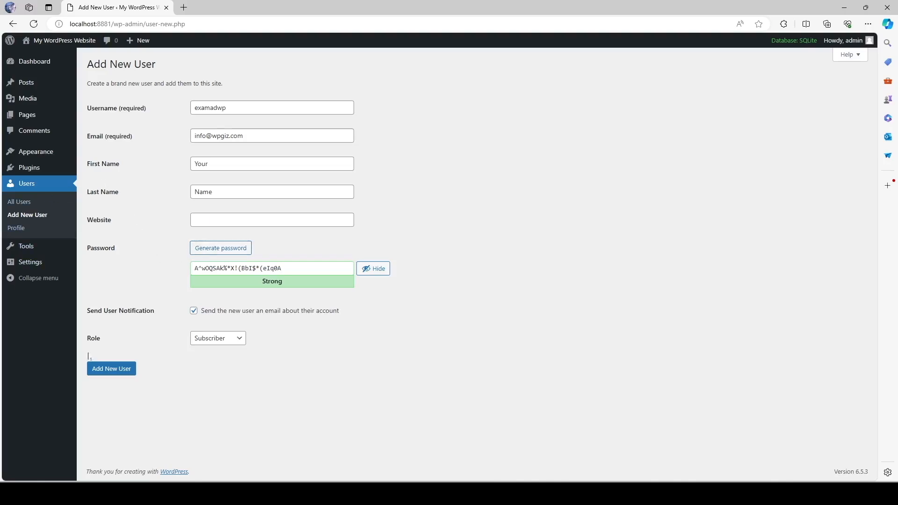
pyautogui.click(373, 268)
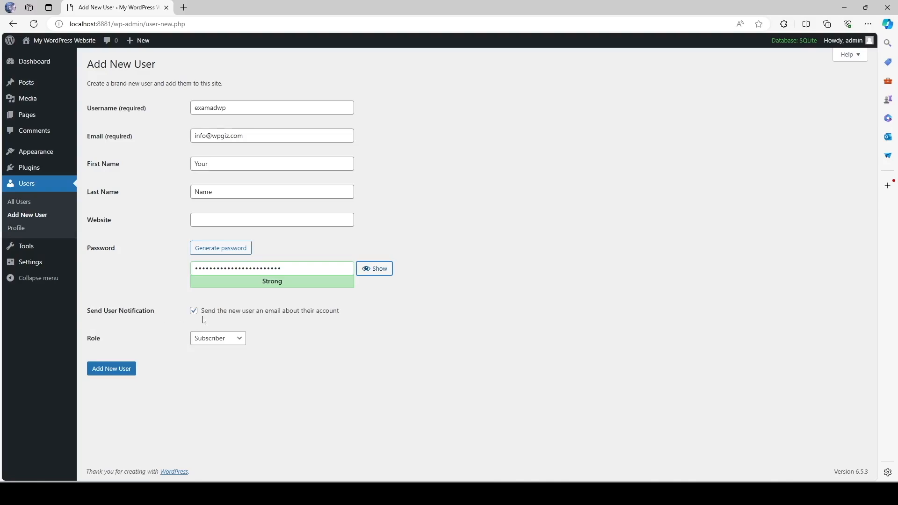
pyautogui.click(193, 310)
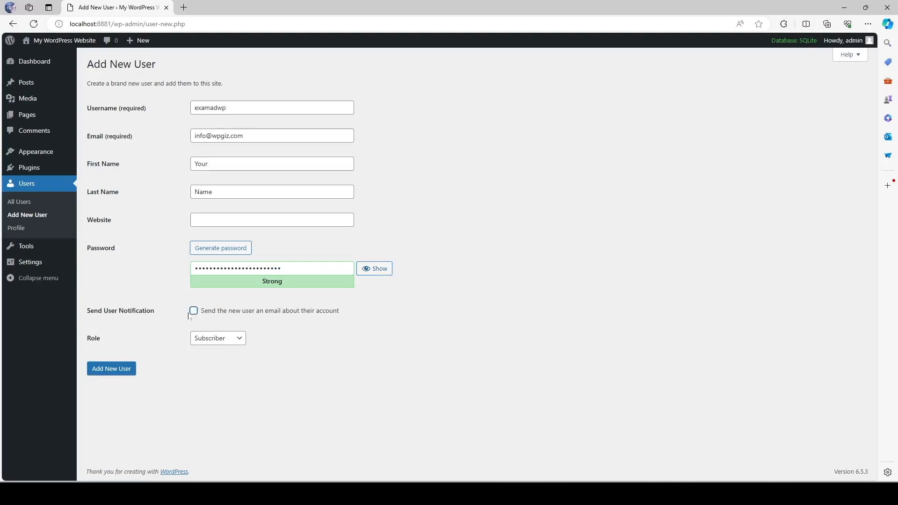
pyautogui.click(193, 310)
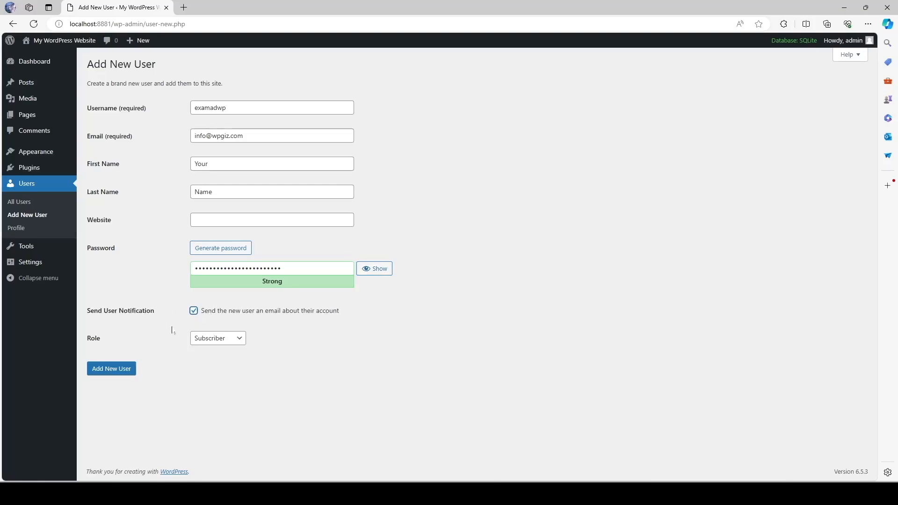
pyautogui.moveTo(230, 337)
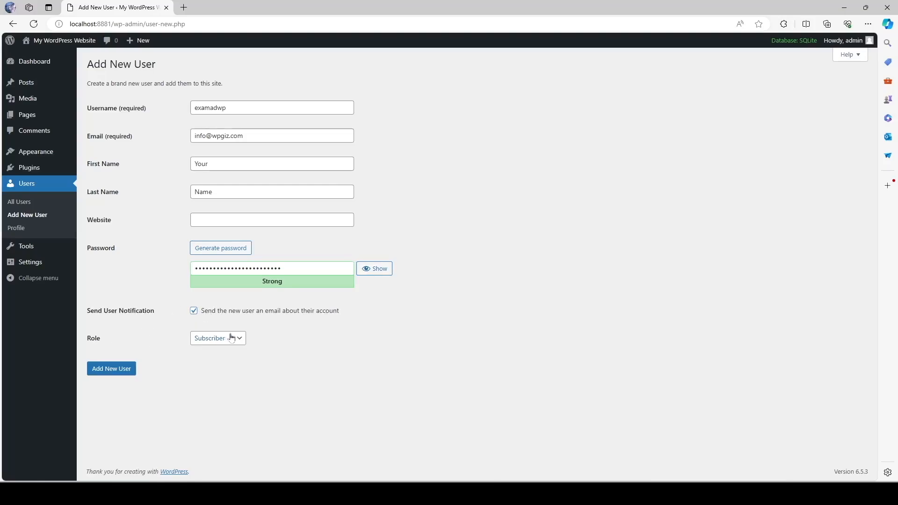
pyautogui.click(218, 338)
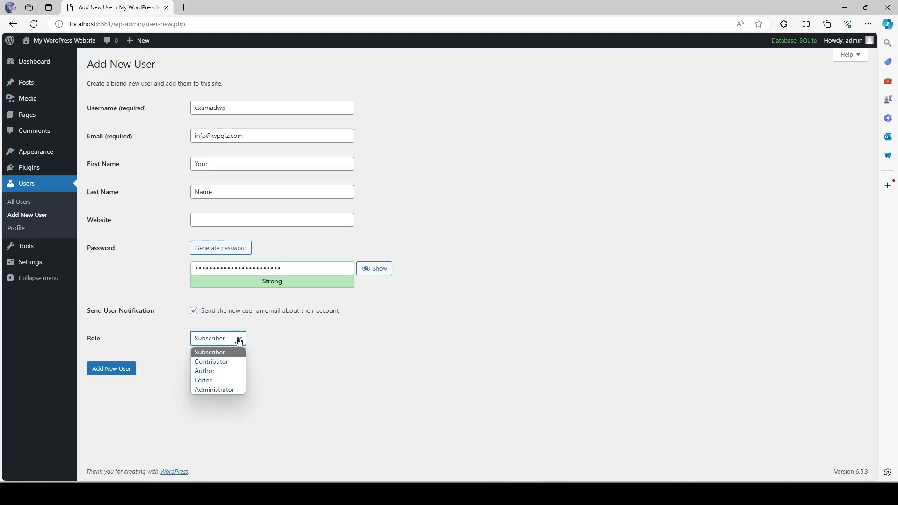
pyautogui.moveTo(198, 356)
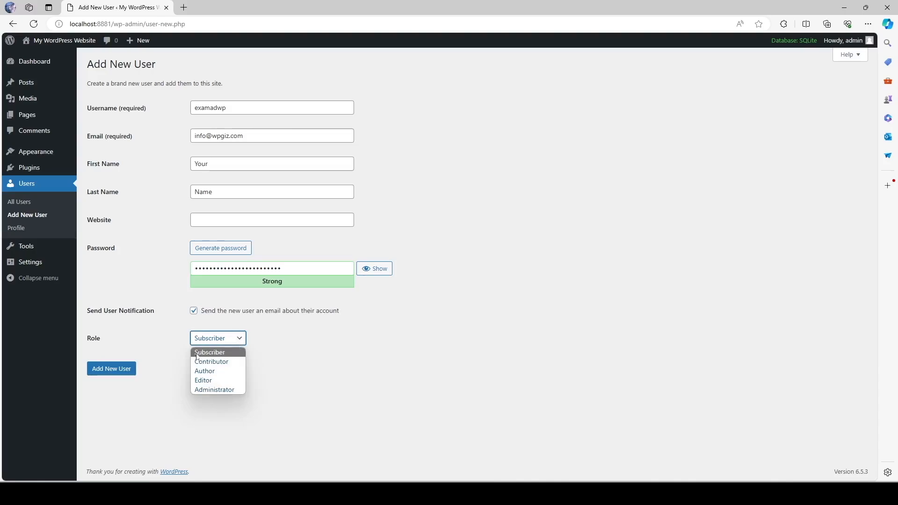
pyautogui.moveTo(203, 381)
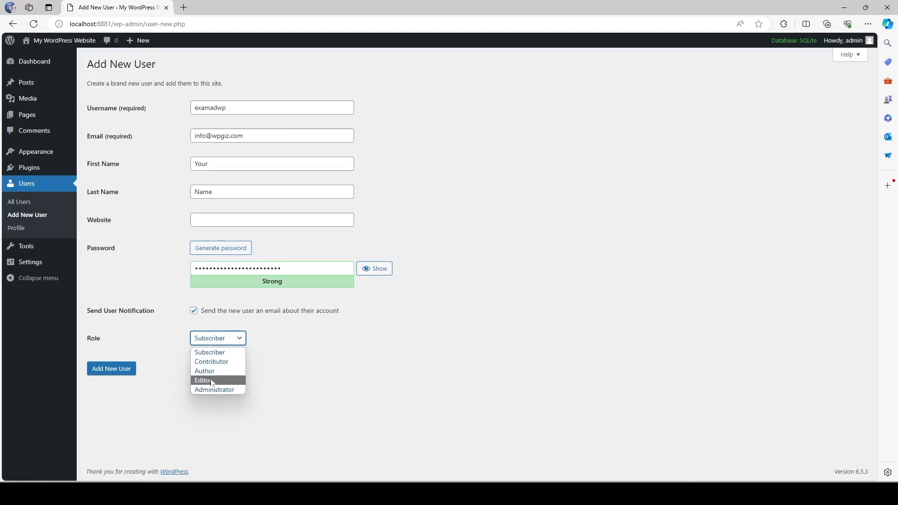
pyautogui.moveTo(214, 389)
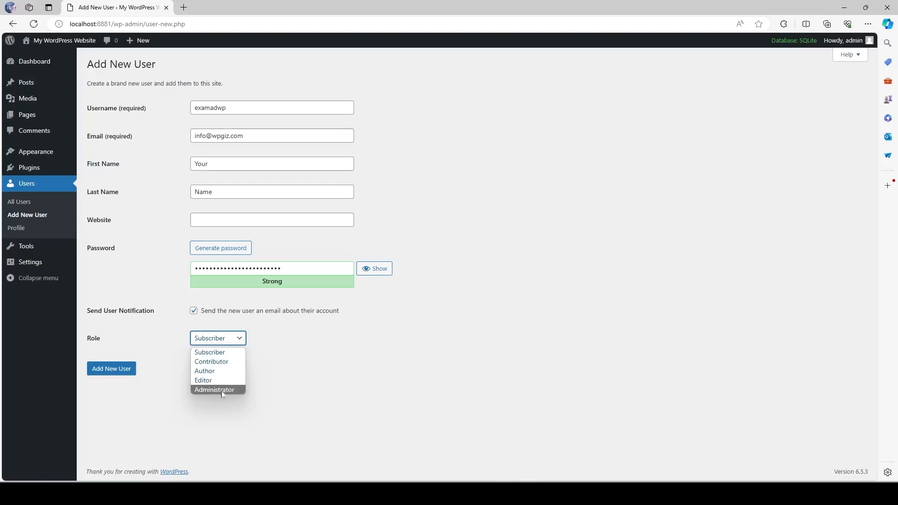
pyautogui.click(214, 389)
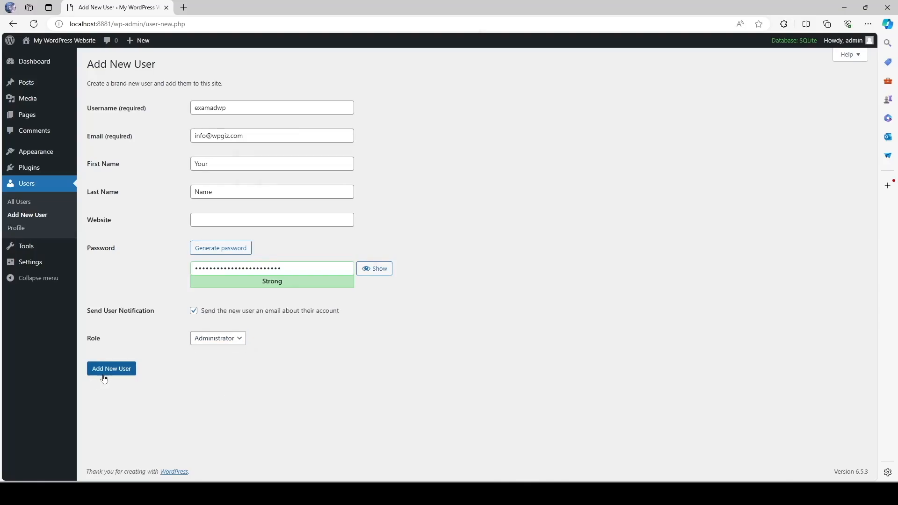
pyautogui.click(111, 369)
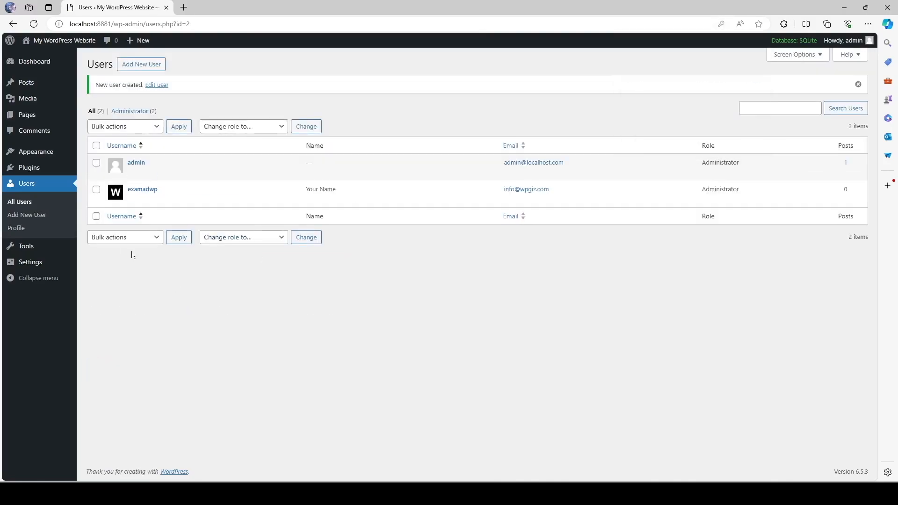
pyautogui.moveTo(142, 189)
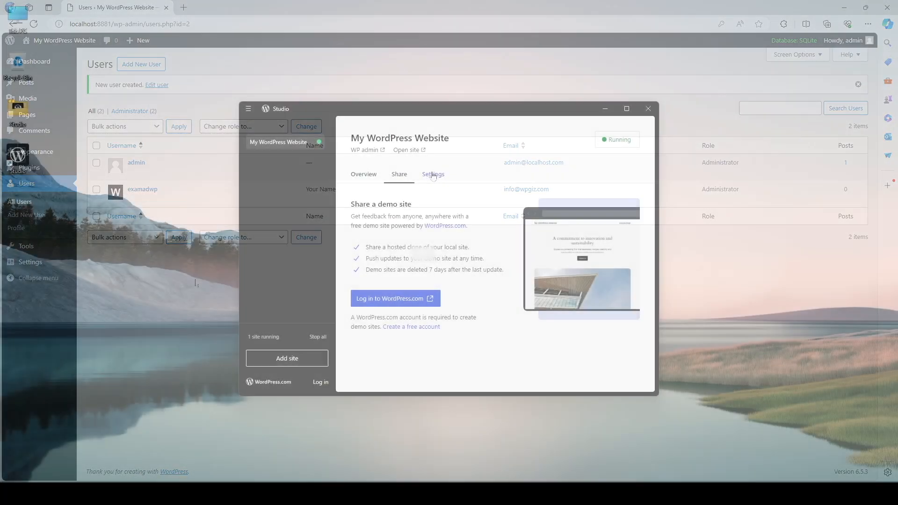
# Step: View My WordPress Website's settings and admin login info, then go back to Overview
pyautogui.click(432, 174)
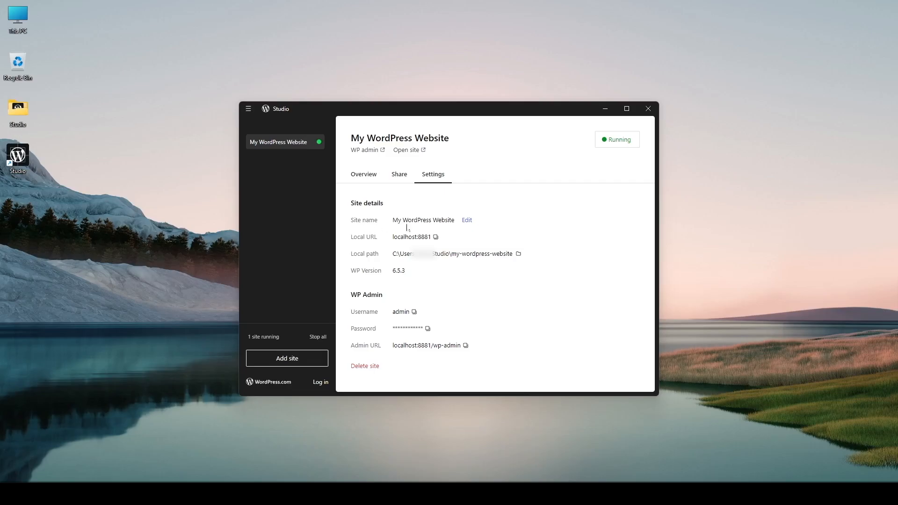
pyautogui.moveTo(466, 220)
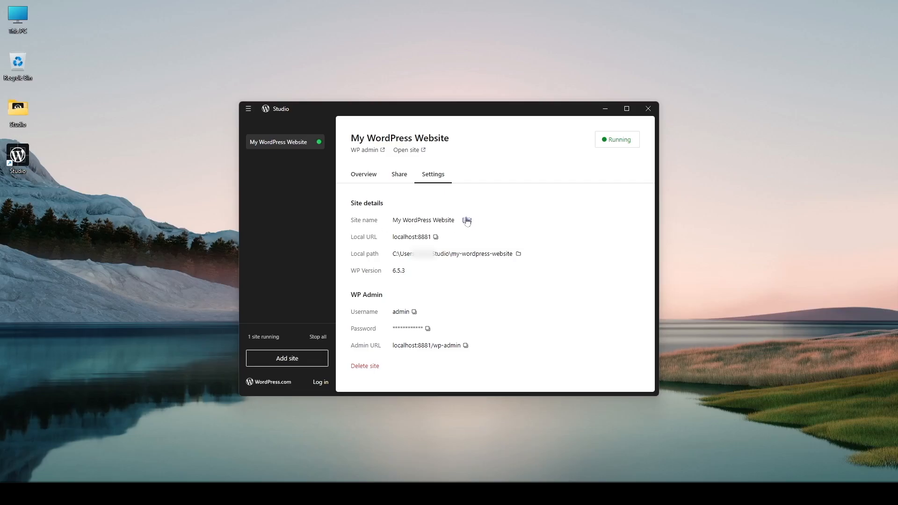
pyautogui.moveTo(410, 236)
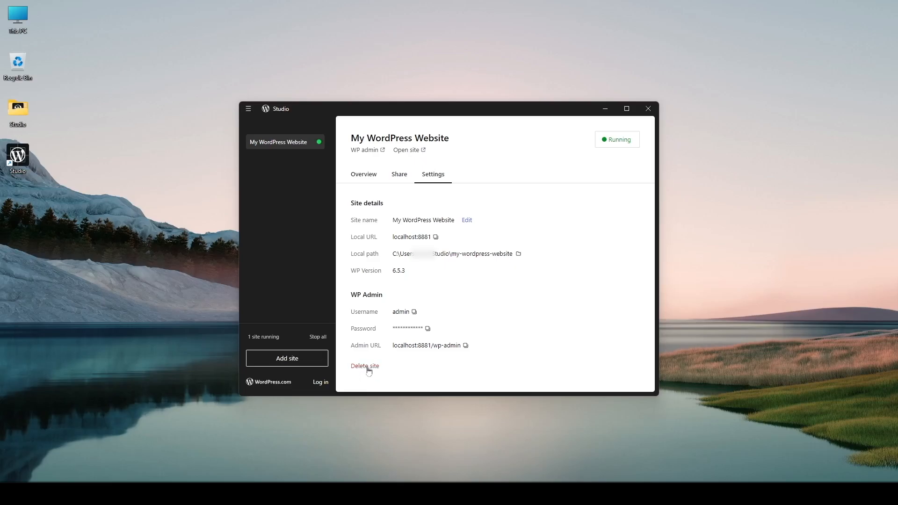
pyautogui.click(363, 173)
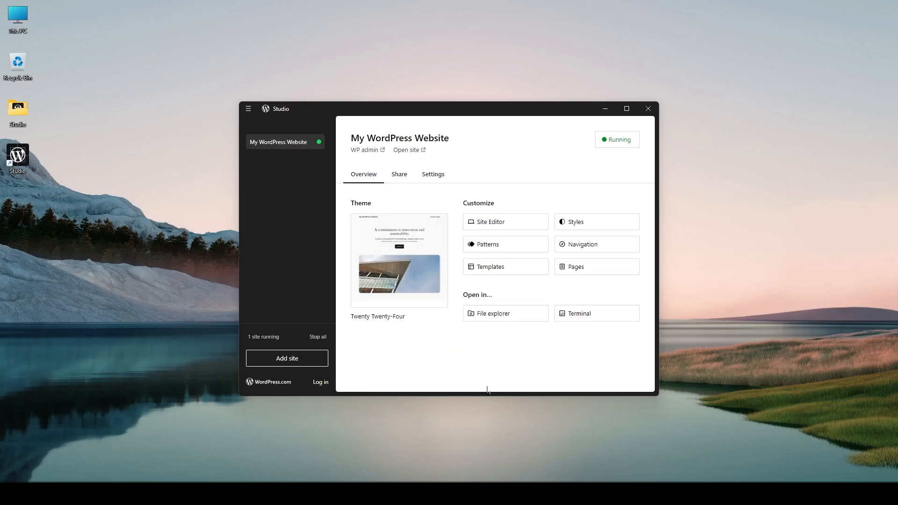
# Step: Launch the local site, enter the Site Editor via Edit site, and back out to the Dashboard
pyautogui.click(365, 150)
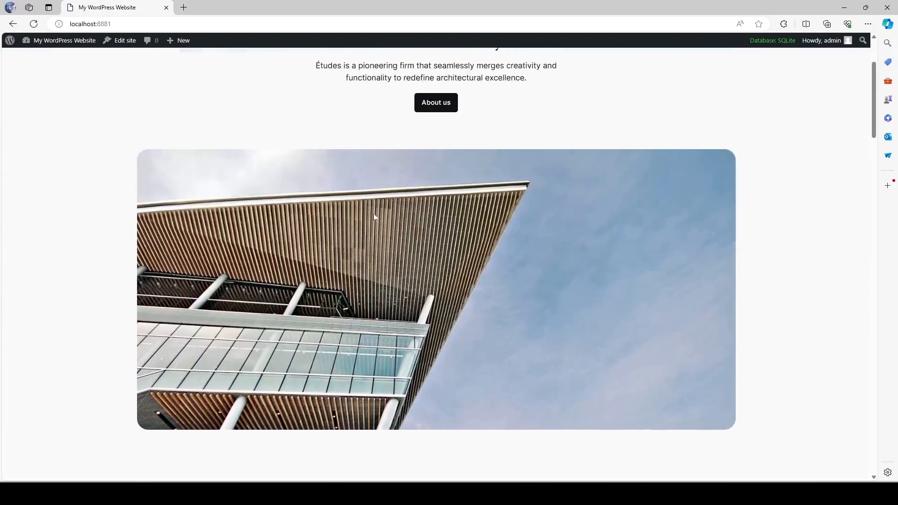
pyautogui.click(124, 41)
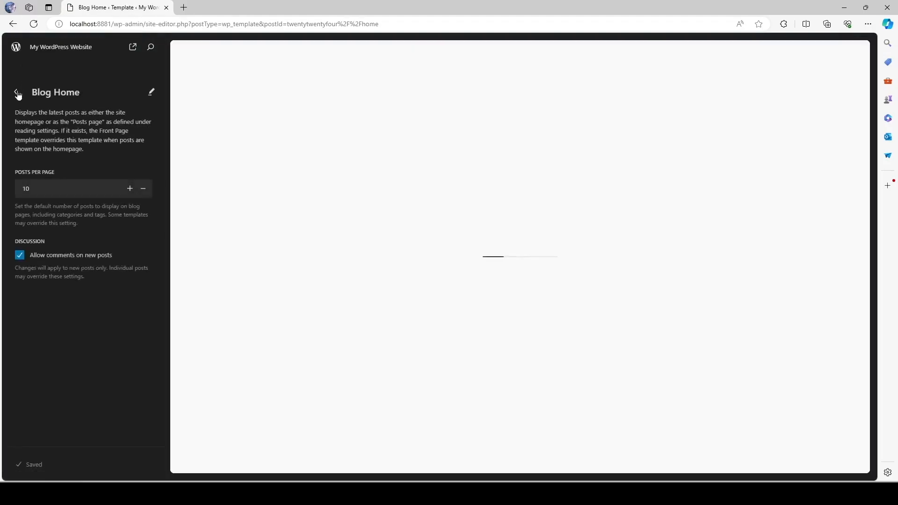
pyautogui.click(16, 93)
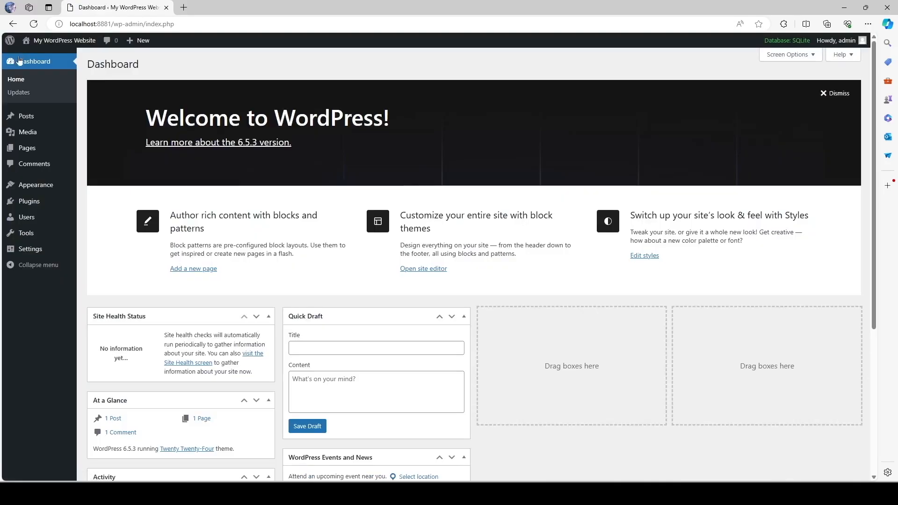
# Step: Install and activate the Kadence theme from Appearance > Themes > Add New Theme
pyautogui.click(36, 184)
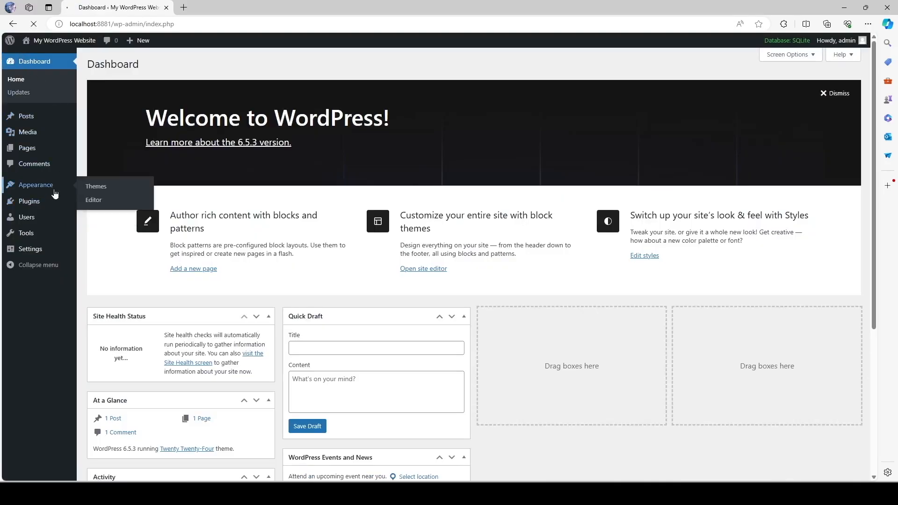
pyautogui.click(95, 186)
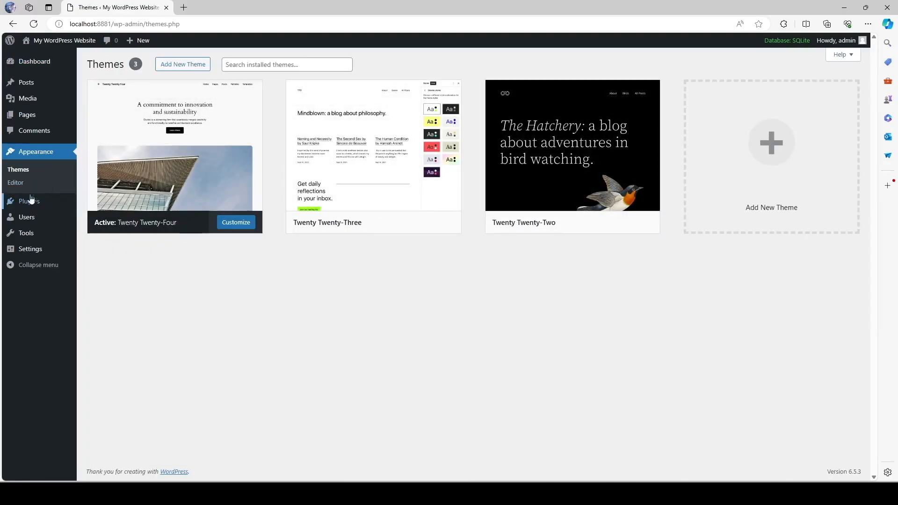
pyautogui.click(183, 65)
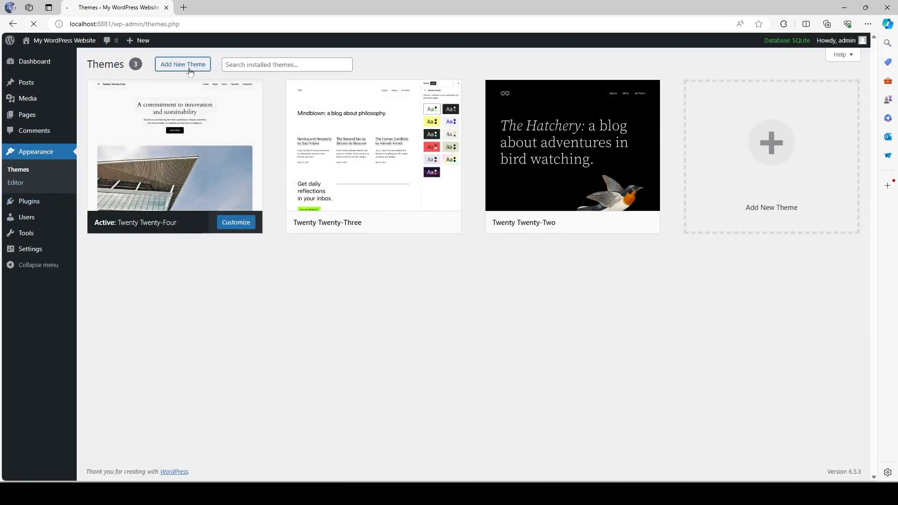
pyautogui.click(182, 65)
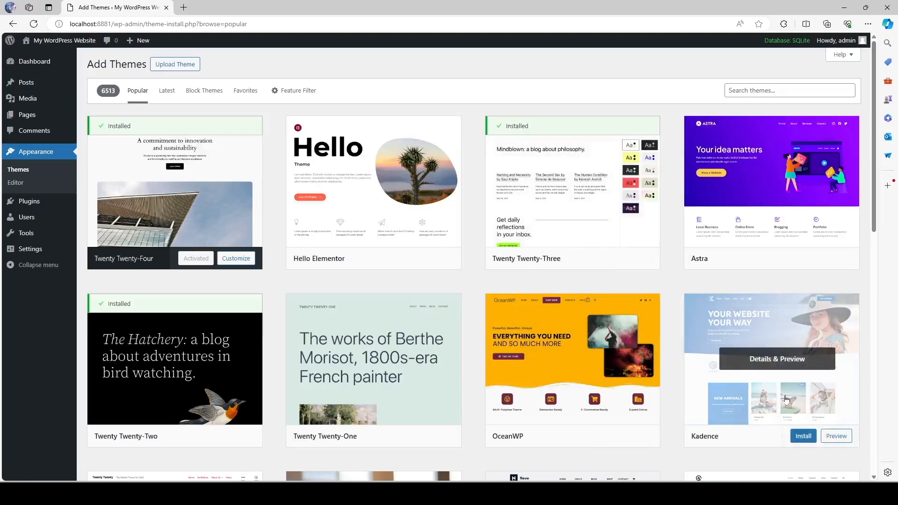
pyautogui.click(802, 436)
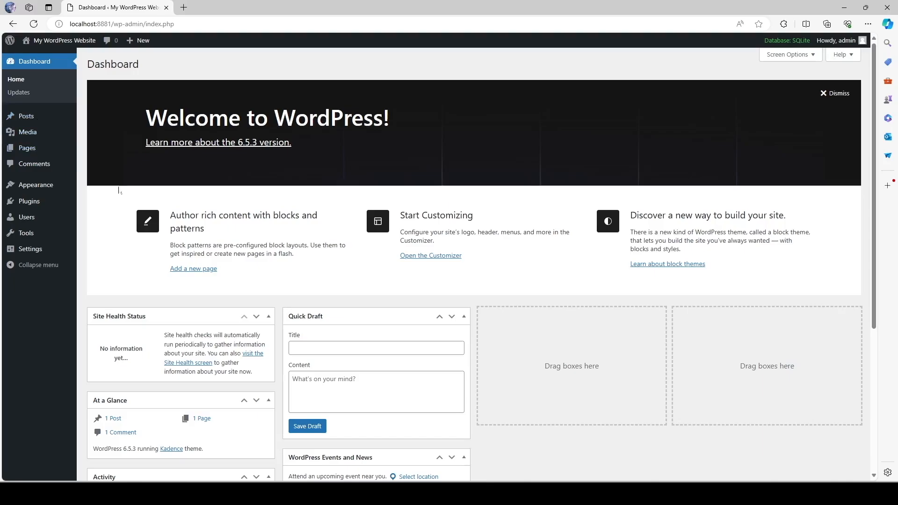
pyautogui.moveTo(29, 201)
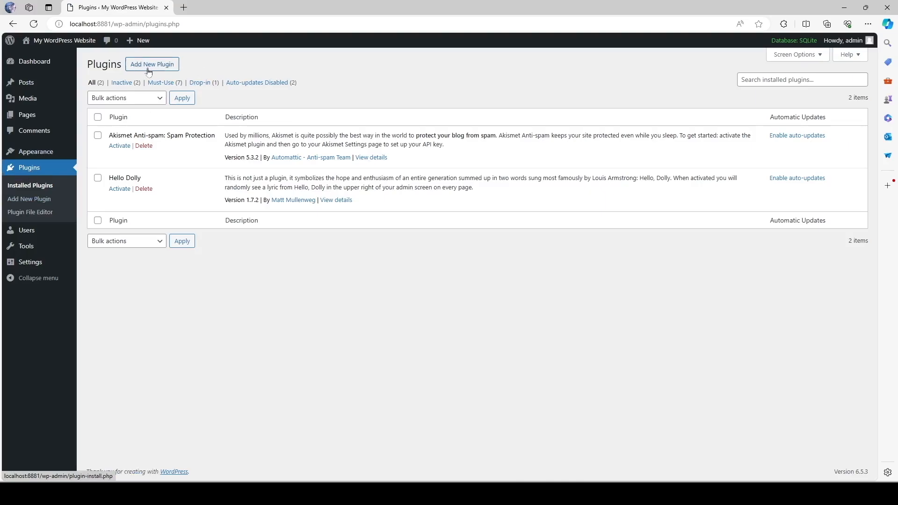
# Step: Browse Add New Plugin's Featured list, then scroll through the Popular plugins
pyautogui.click(152, 63)
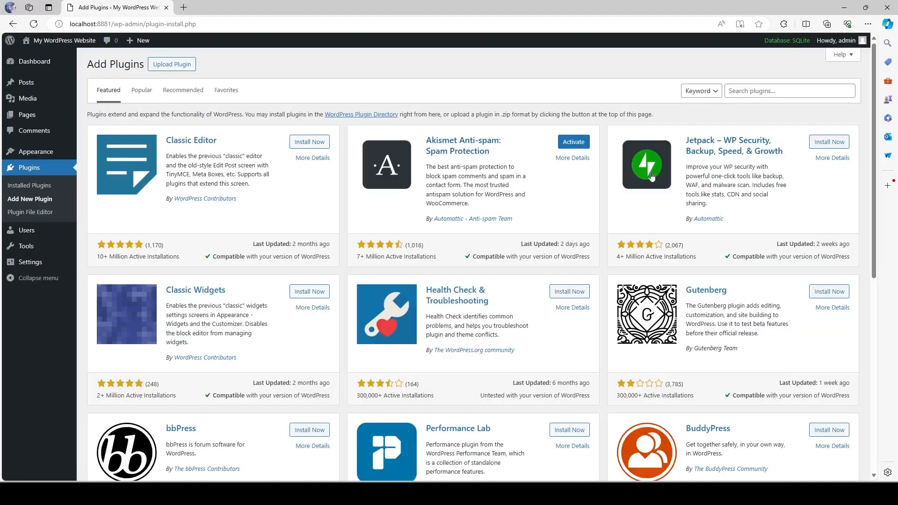
pyautogui.scroll(-3)
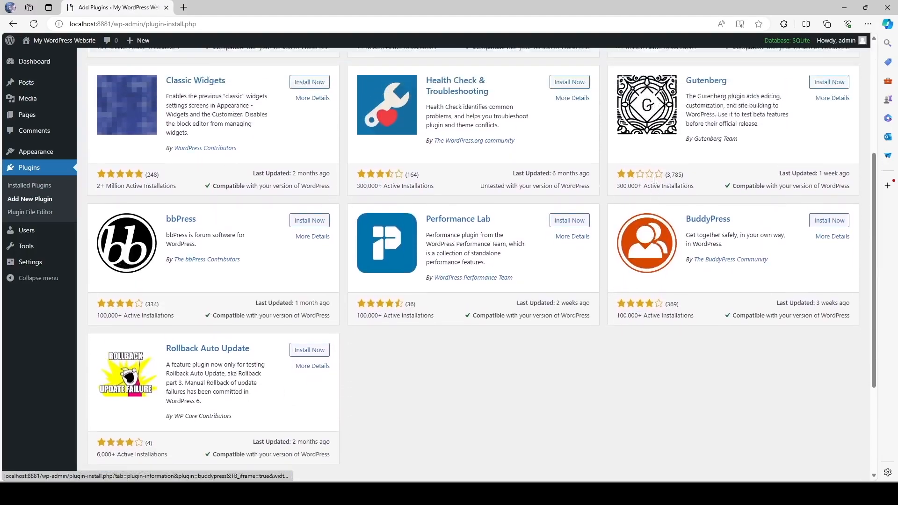
pyautogui.click(141, 90)
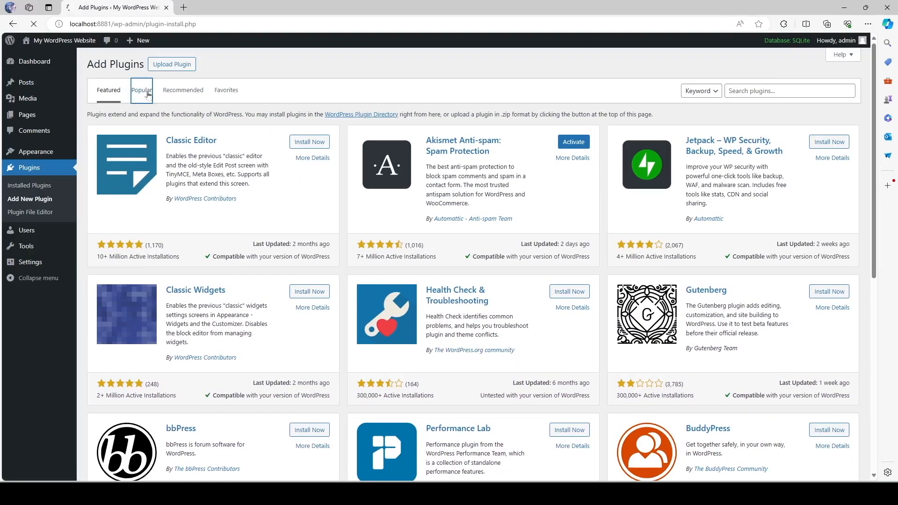
pyautogui.click(142, 90)
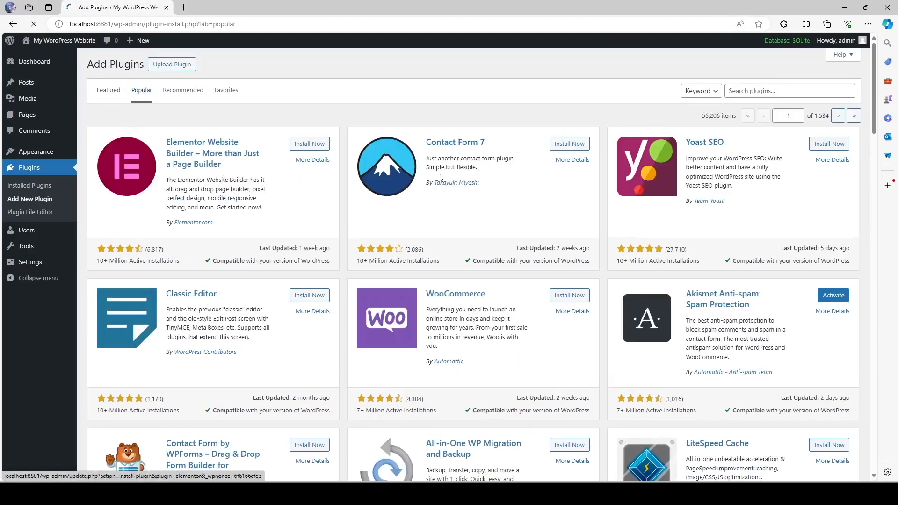
pyautogui.scroll(-3)
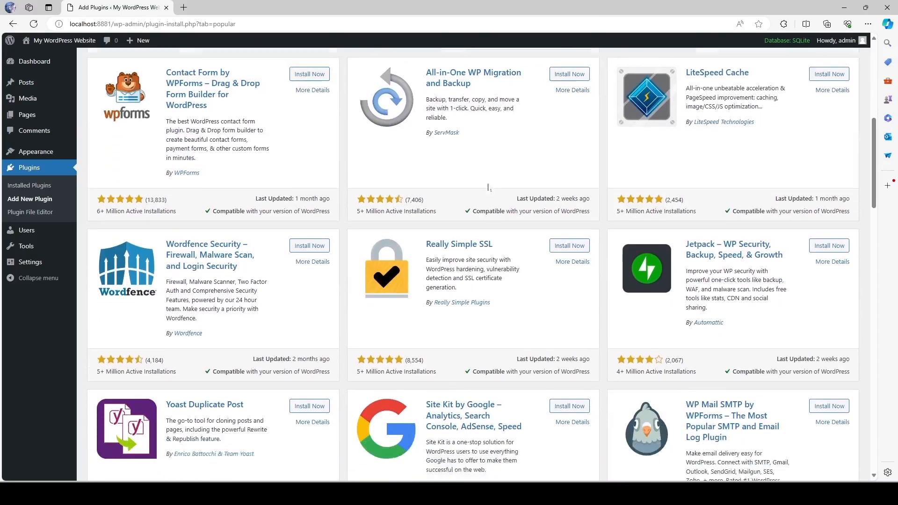
pyautogui.scroll(3)
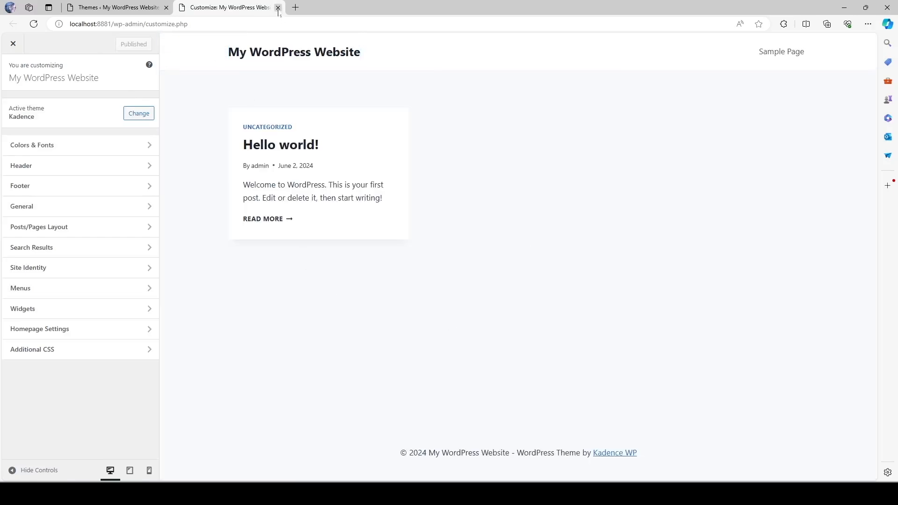
# Step: Close the Customize tab and return to the WordPress admin Dashboard with Kadence active
pyautogui.click(278, 7)
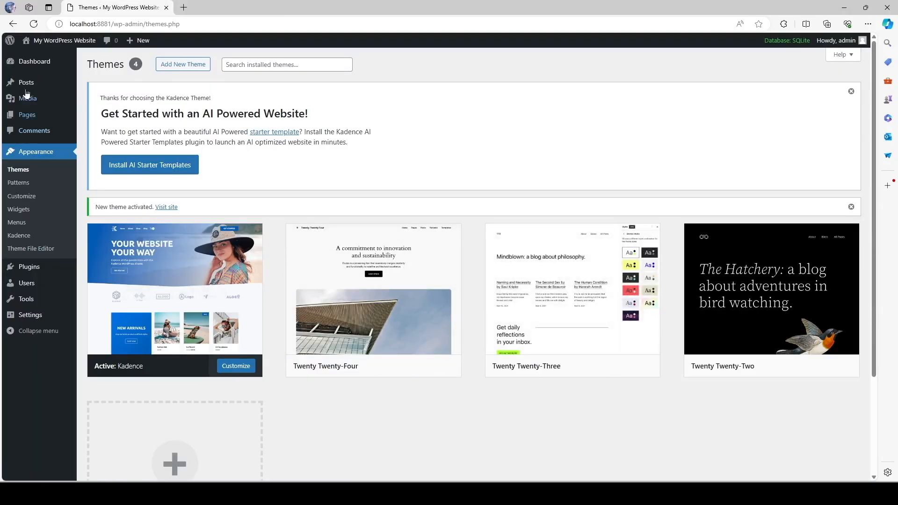
pyautogui.click(34, 62)
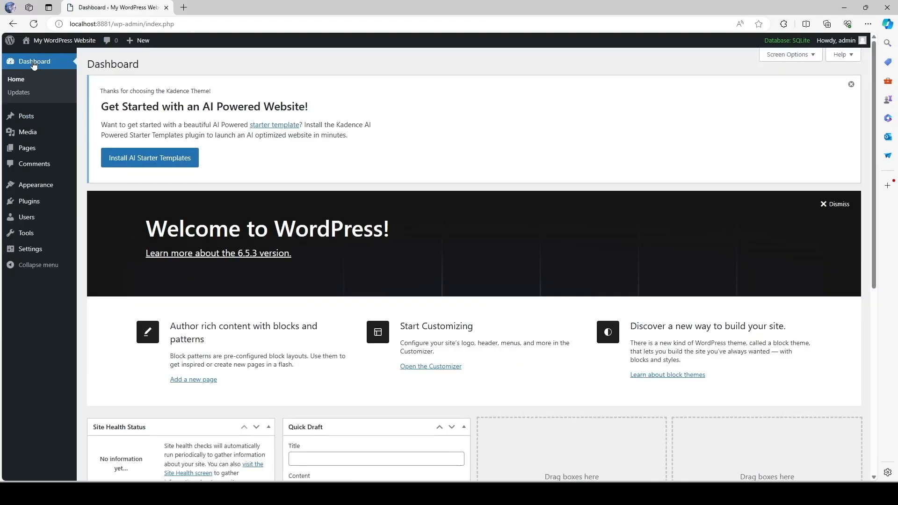
pyautogui.moveTo(330, 71)
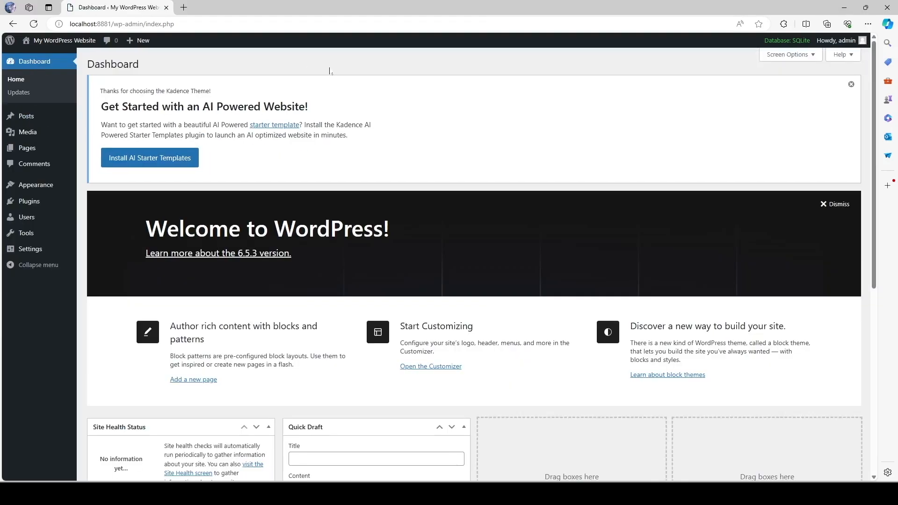